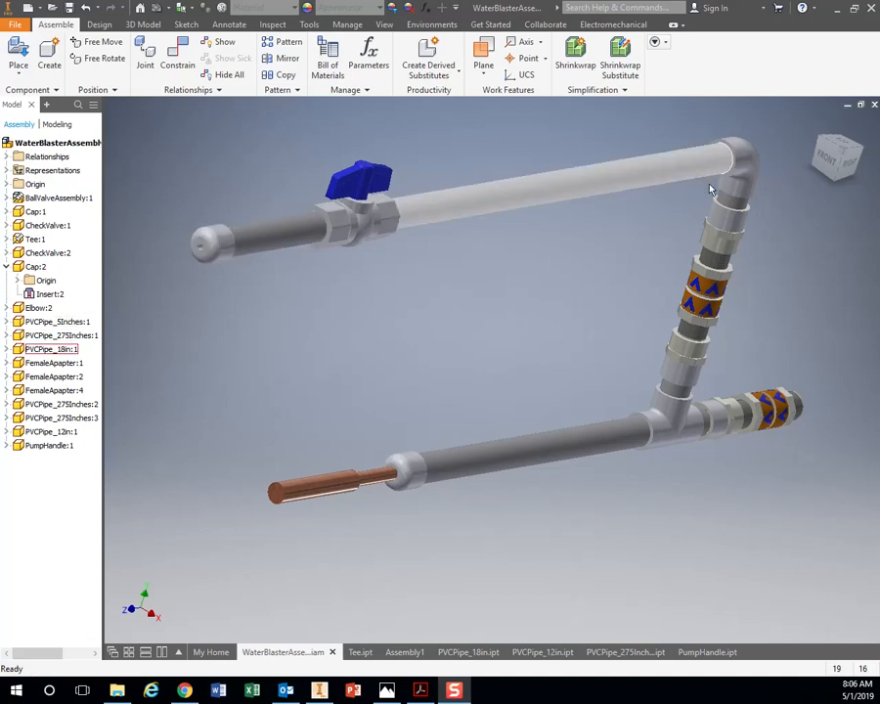
Set aside the reference PVCTest2_Drawing PDF and return to the Inventor assembly.
left_click(49, 444)
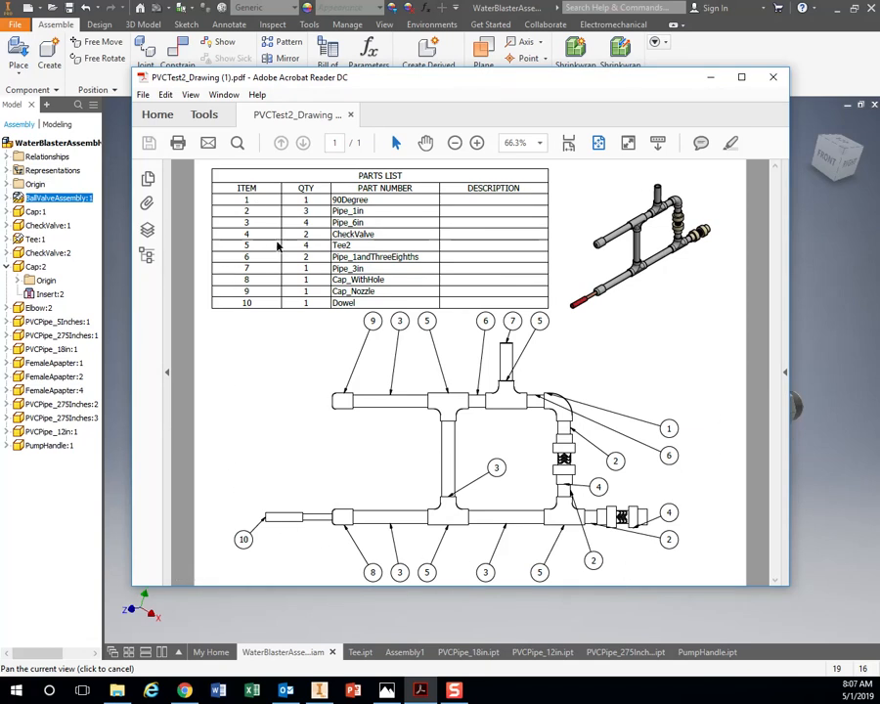
mouse_move(376, 306)
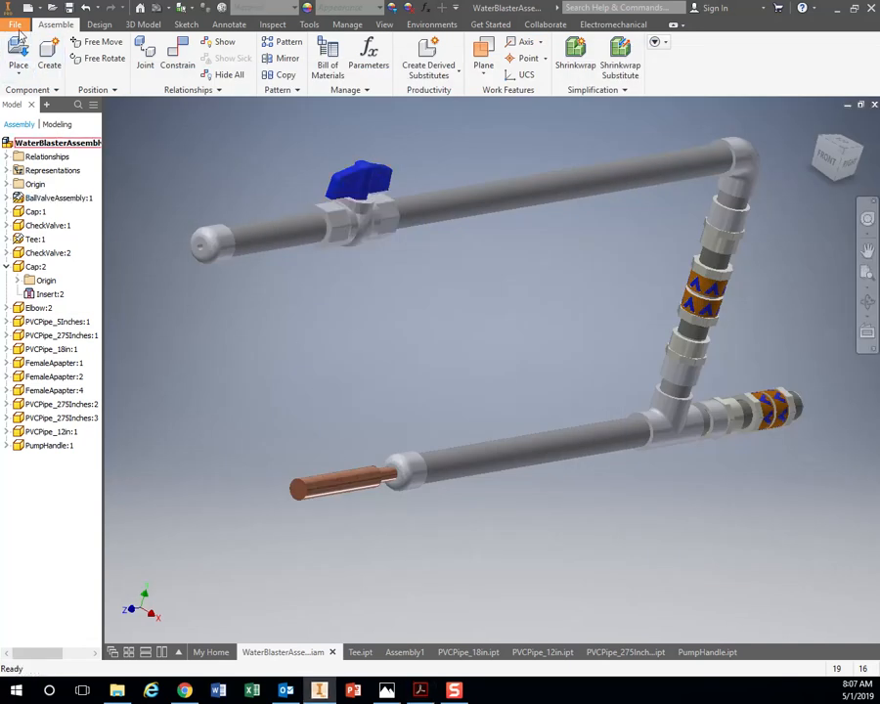
Begin a new file and choose the ANSI (in).idw drawing template.
left_click(49, 54)
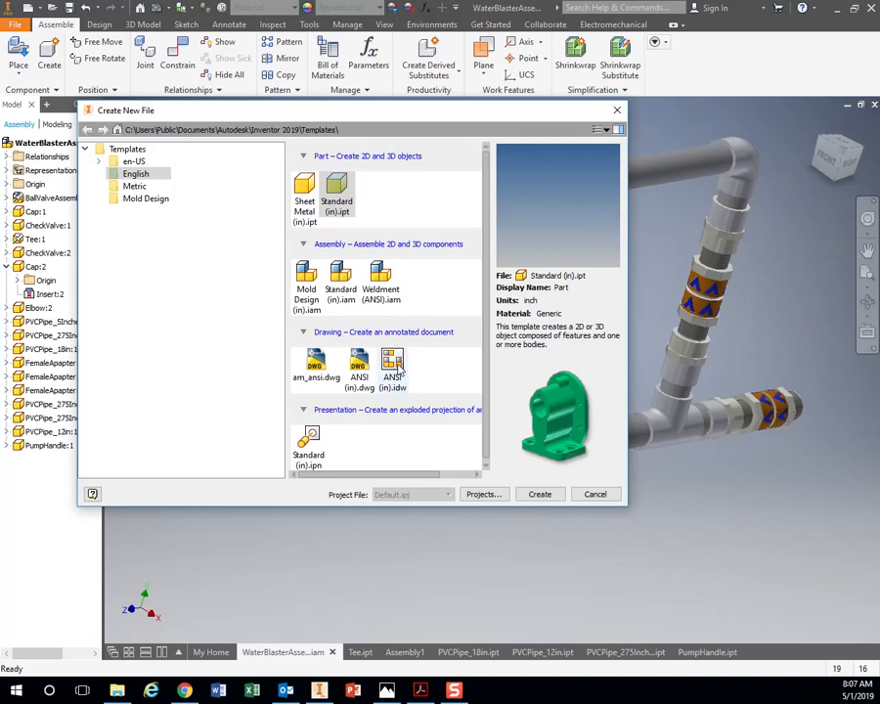
left_click(392, 372)
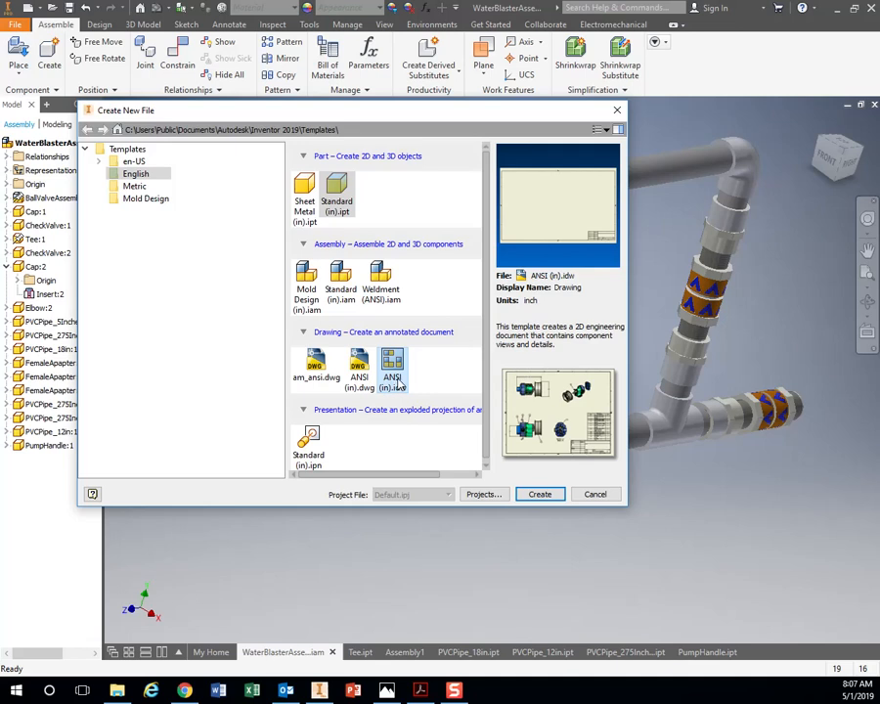
mouse_move(424, 396)
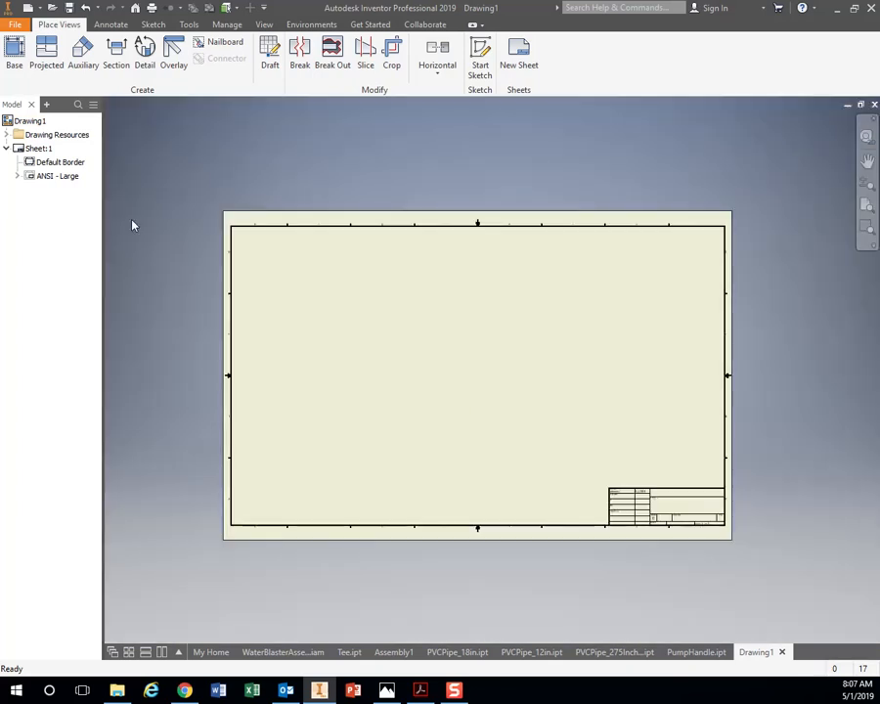
Edit Sheet:1 and change its size from D to A.
left_click(61, 161)
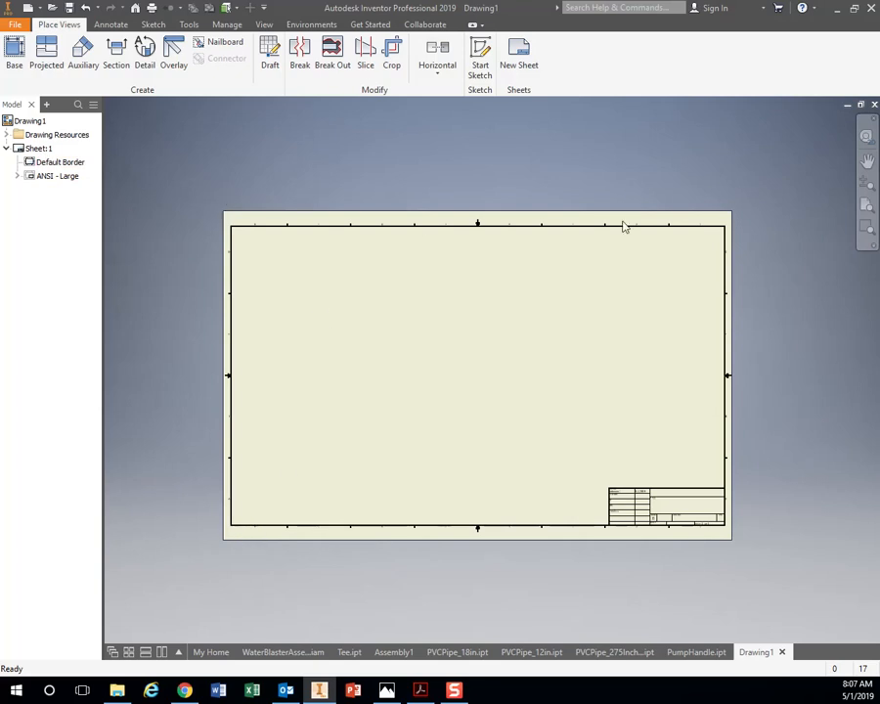
left_click(39, 148)
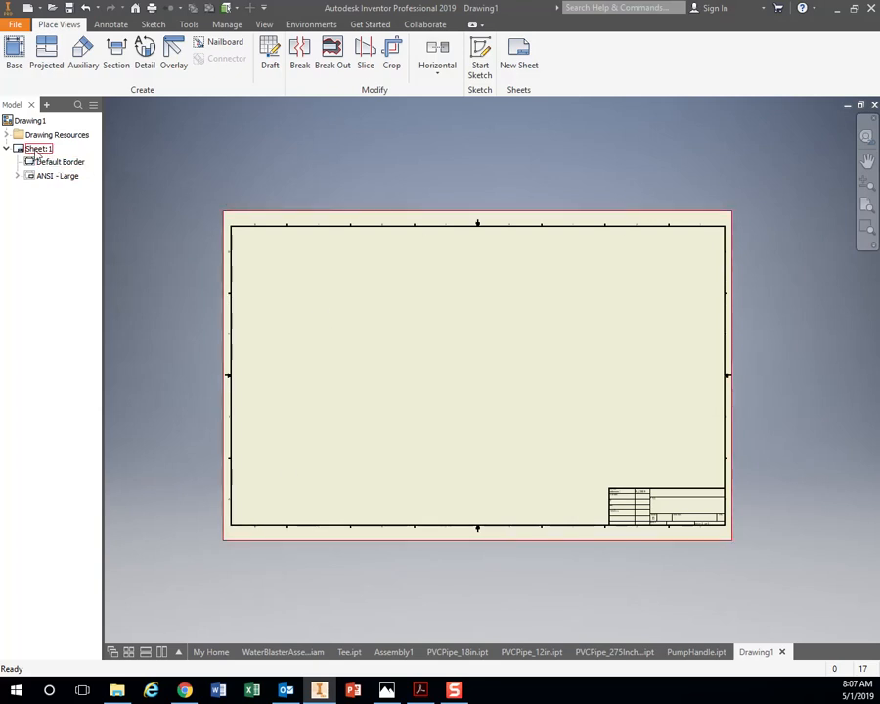
right_click(37, 148)
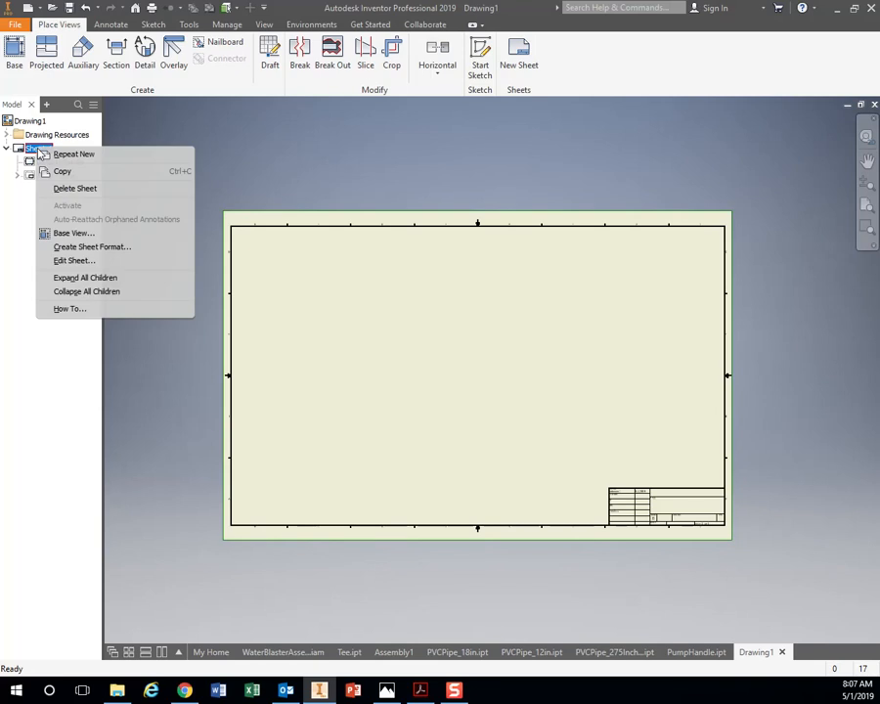
mouse_move(75, 260)
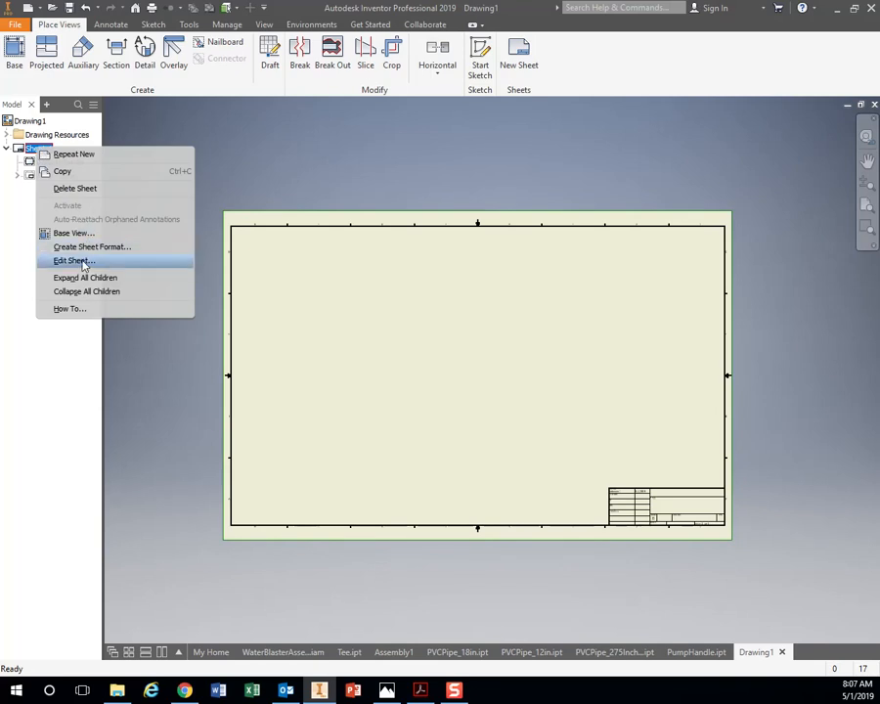
left_click(70, 261)
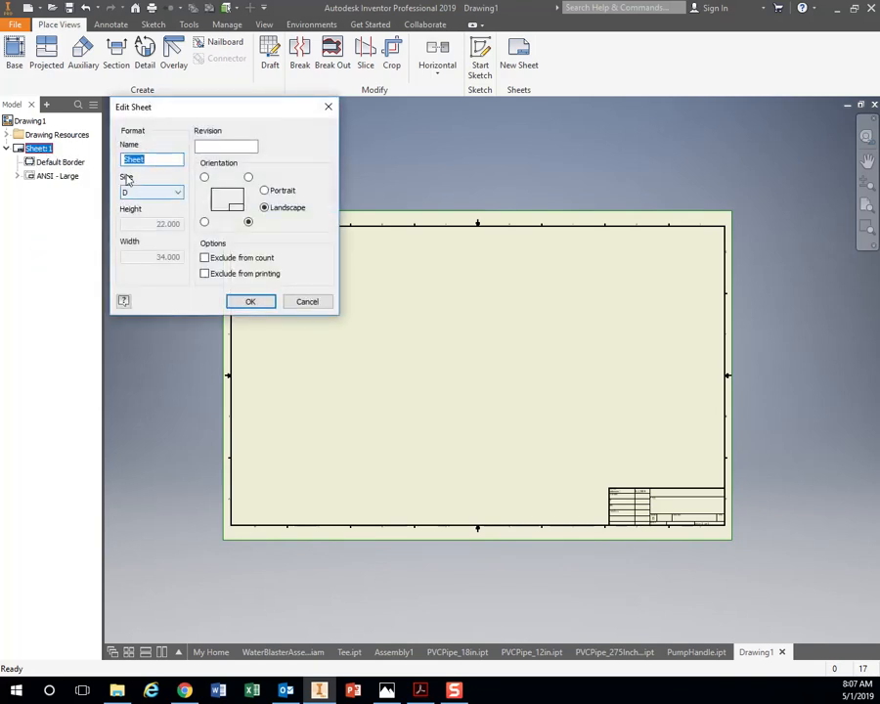
mouse_move(189, 253)
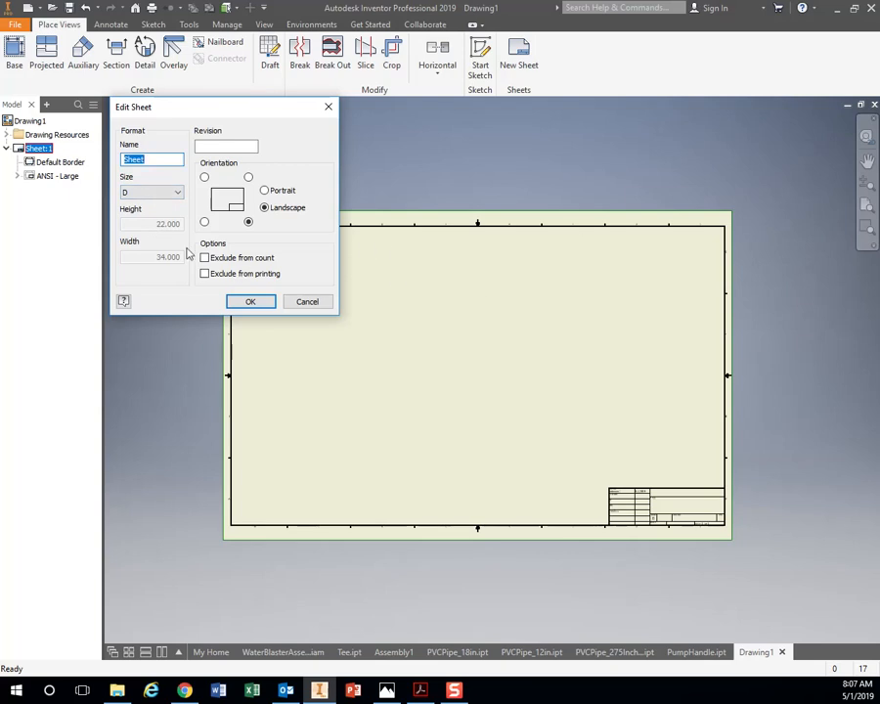
left_click(151, 192)
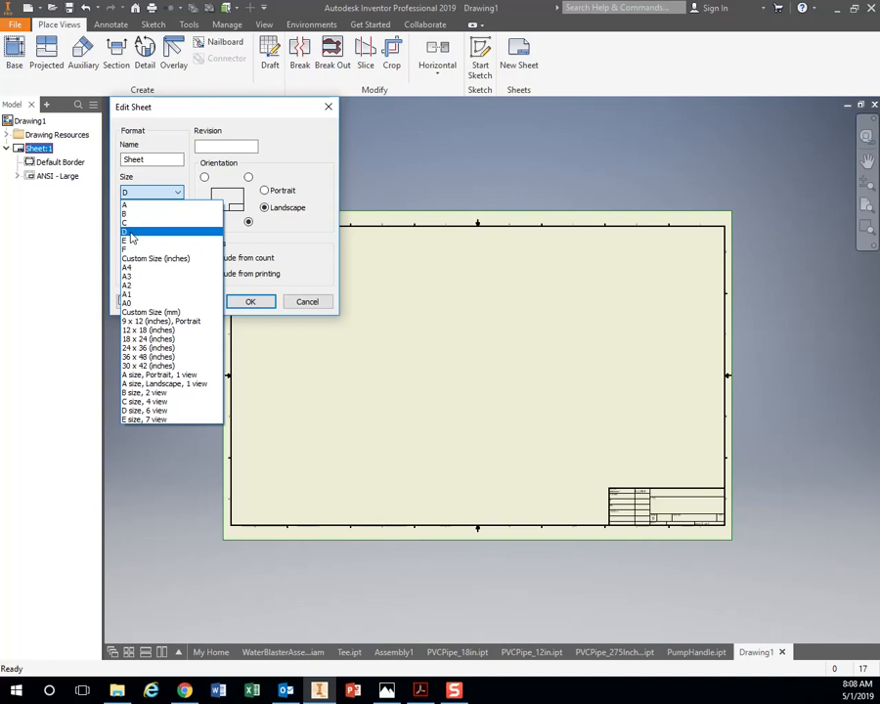
left_click(126, 204)
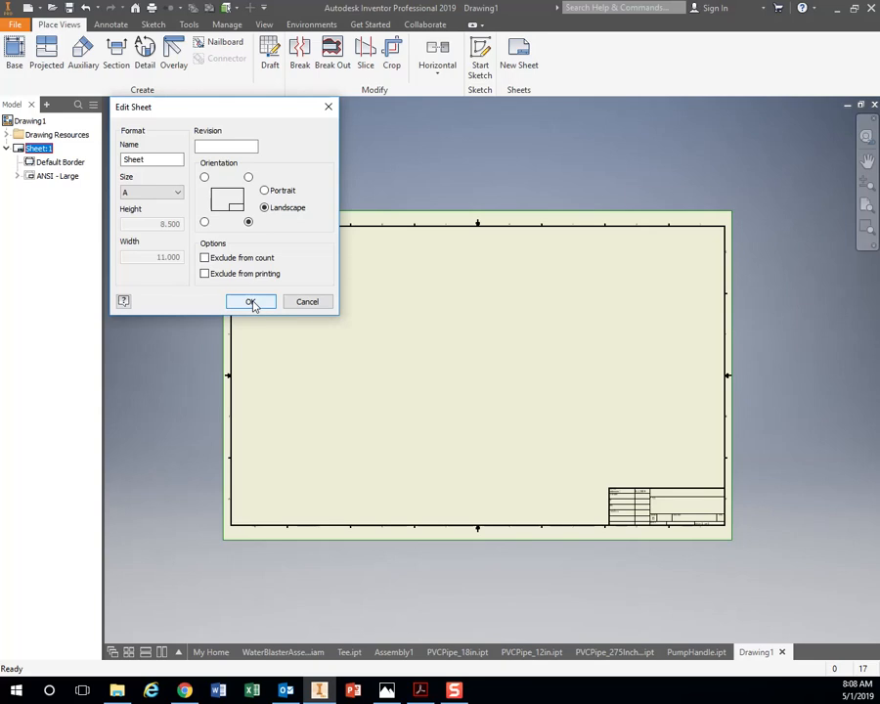
left_click(251, 302)
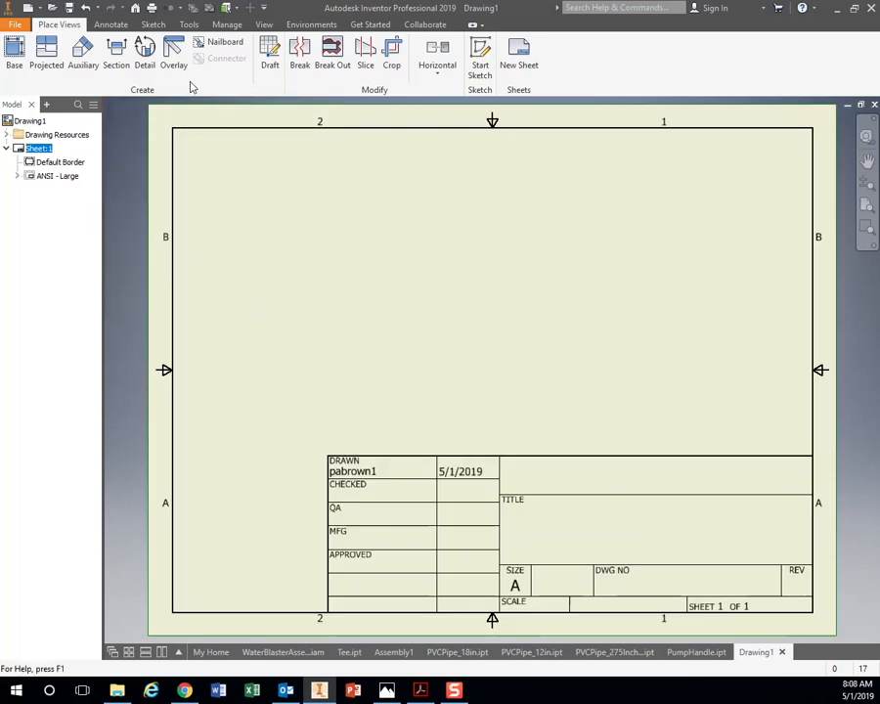
mouse_move(181, 379)
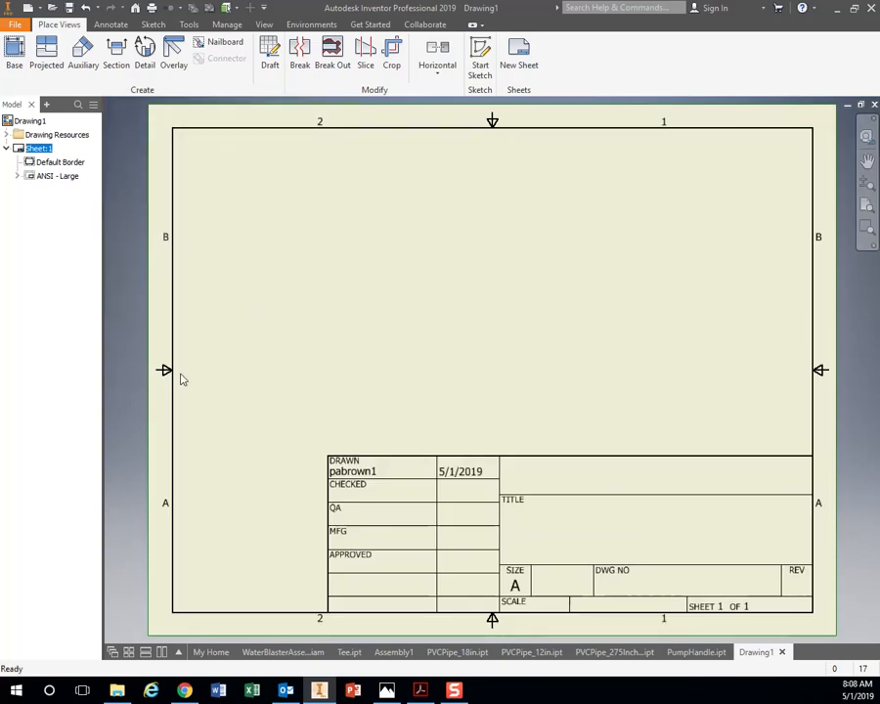
mouse_move(369, 487)
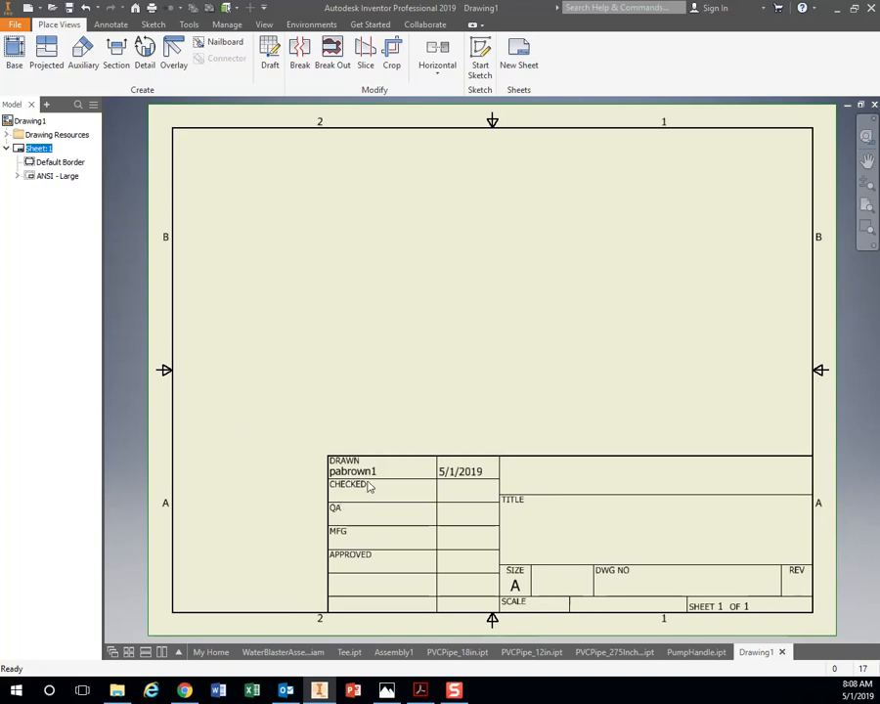
mouse_move(44, 356)
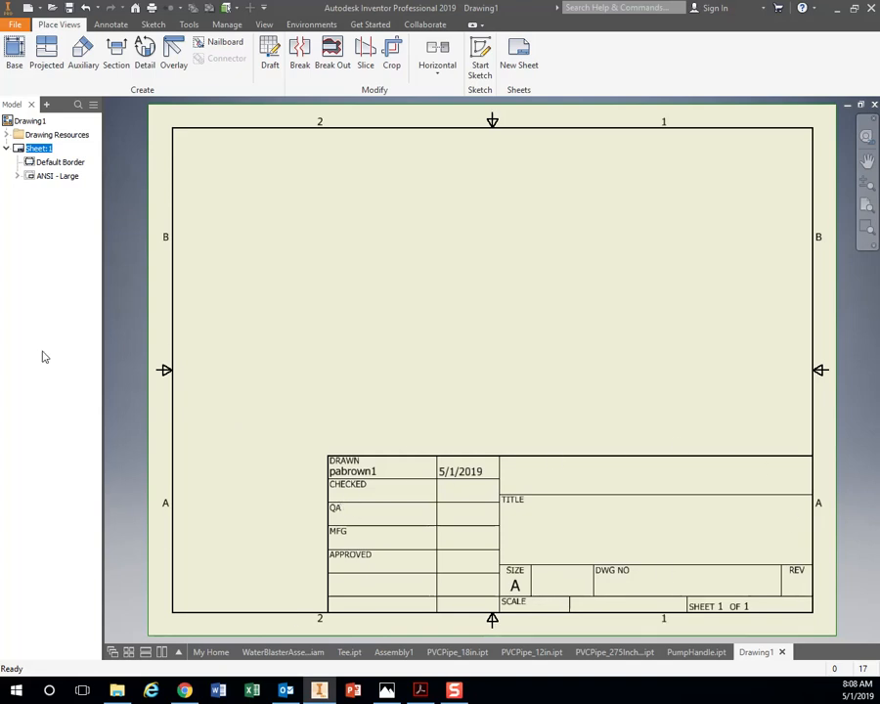
Delete the ANSI - Large title block from Sheet:1.
right_click(56, 175)
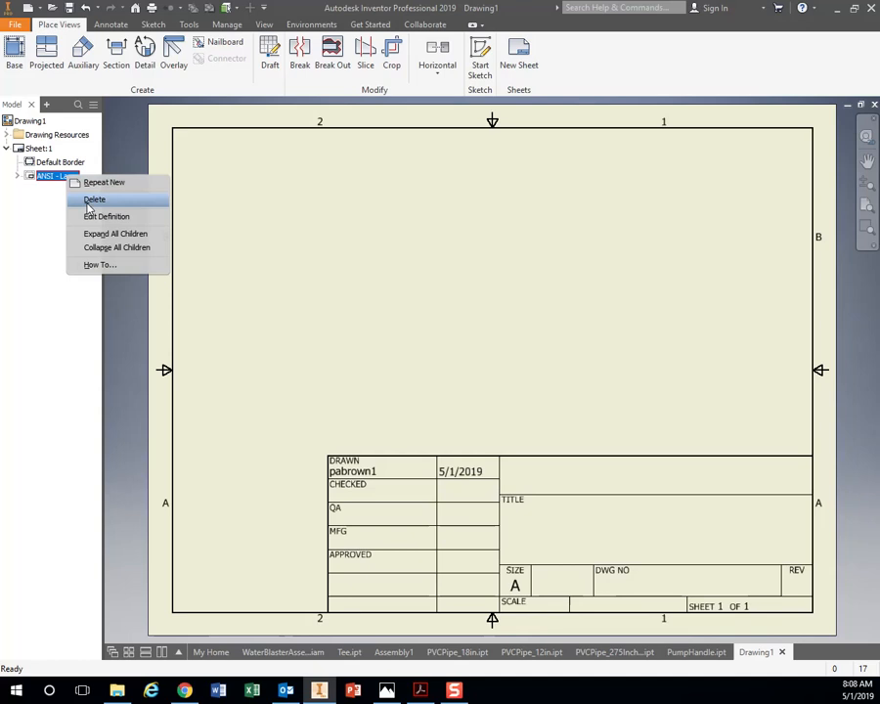
left_click(94, 200)
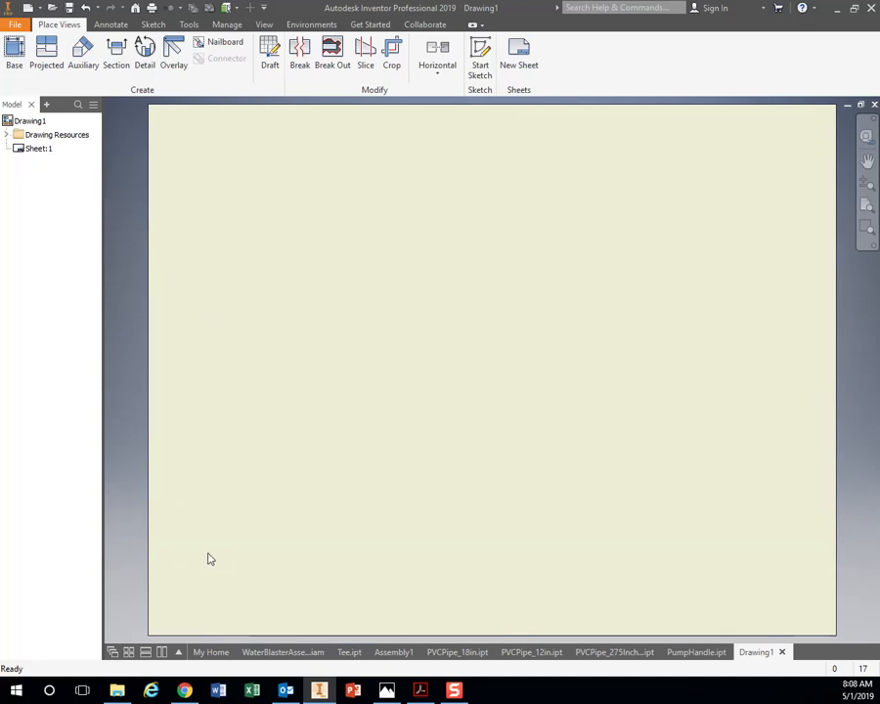
mouse_move(480, 429)
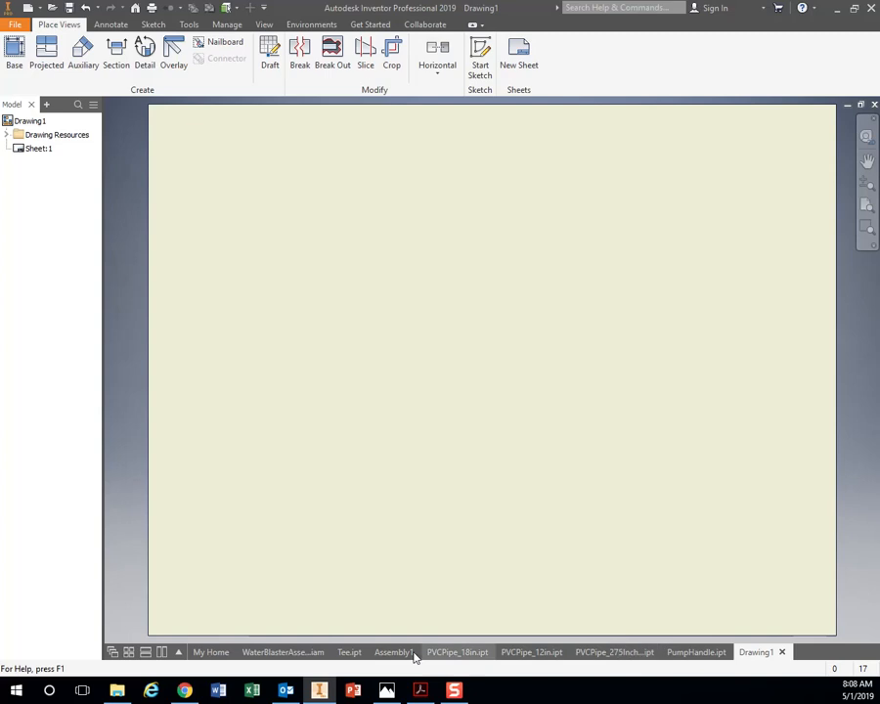
mouse_move(282, 652)
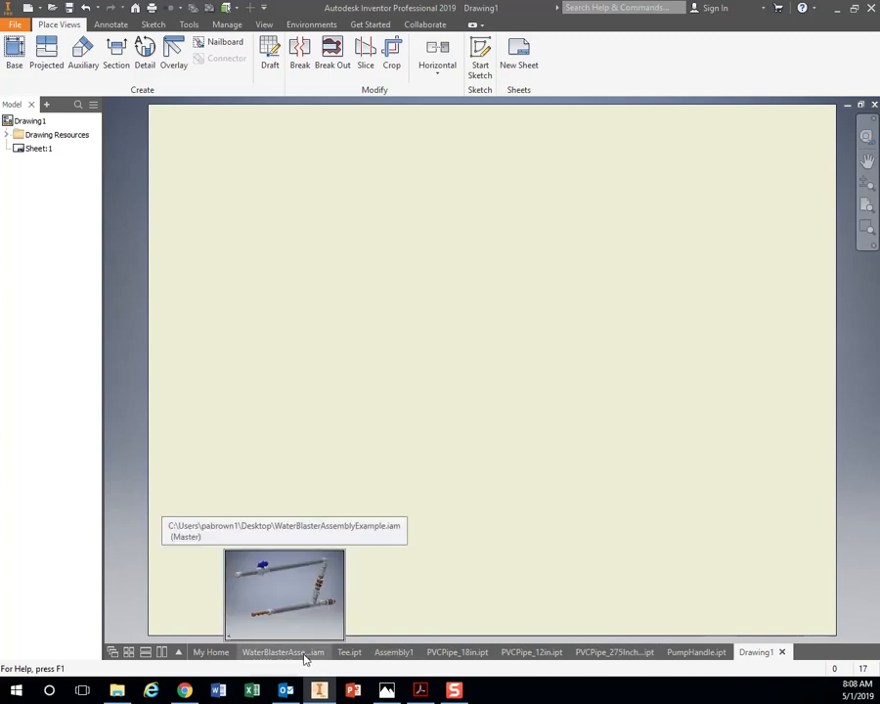
mouse_move(354, 408)
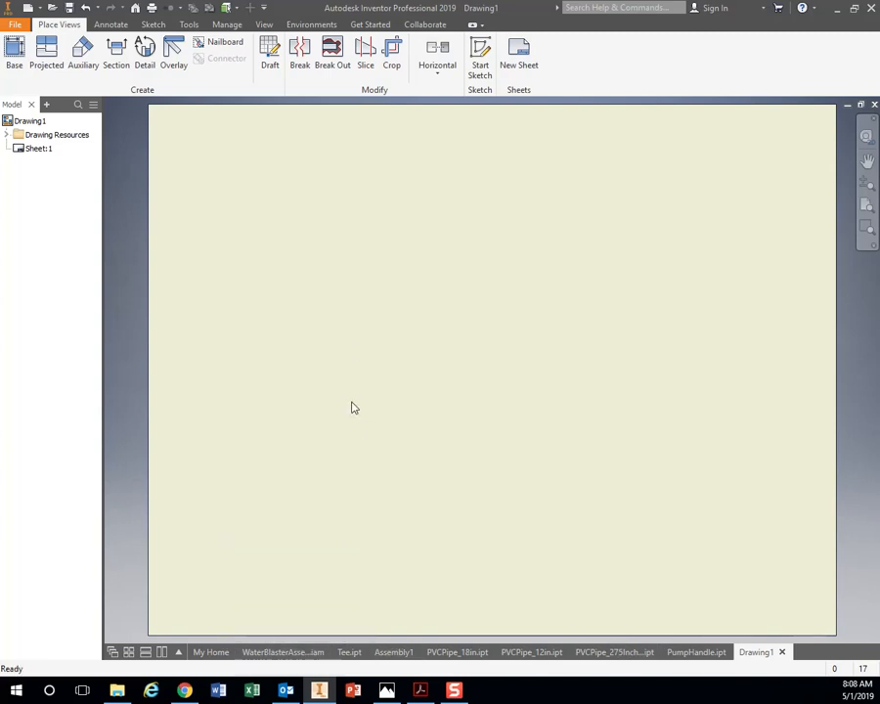
right_click(353, 407)
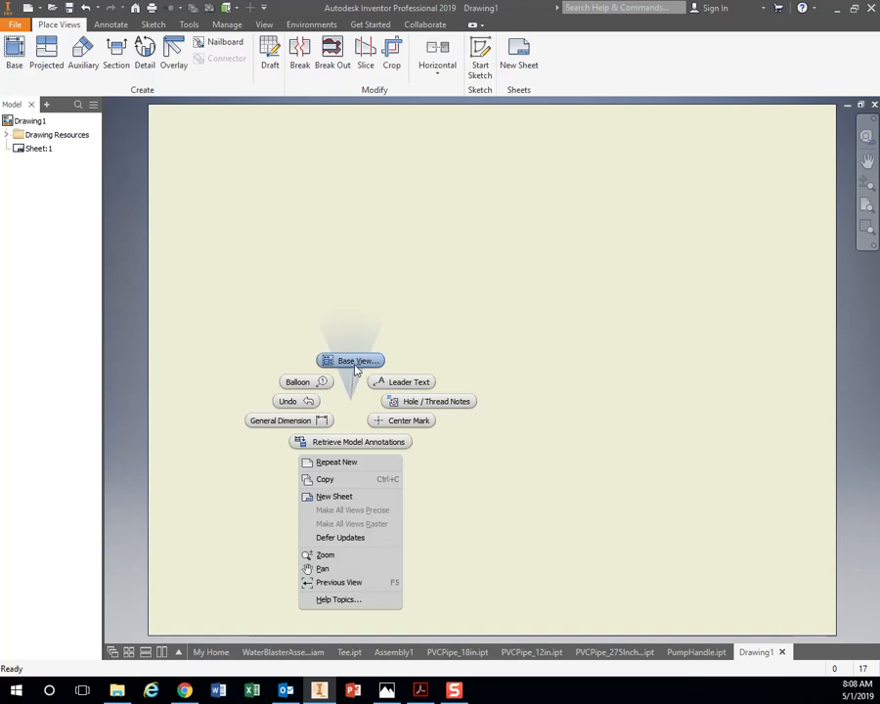
left_click(350, 361)
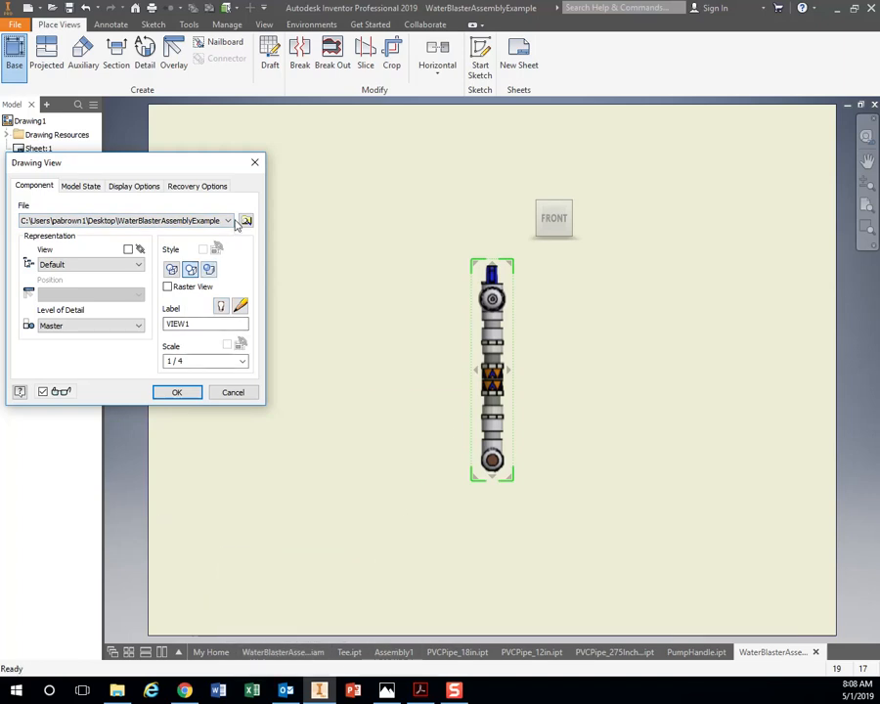
left_click(245, 220)
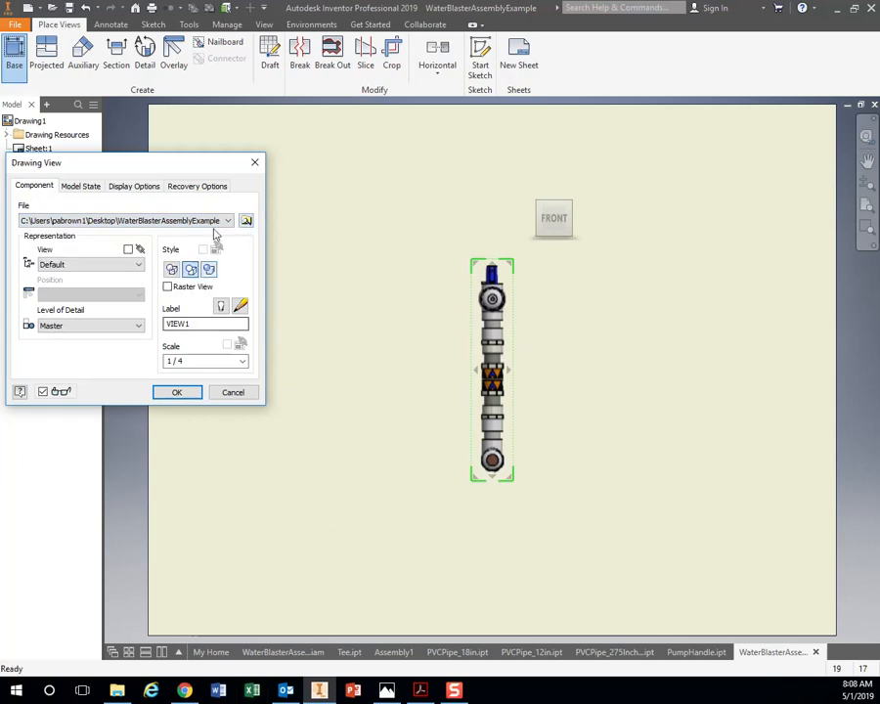
mouse_move(245, 220)
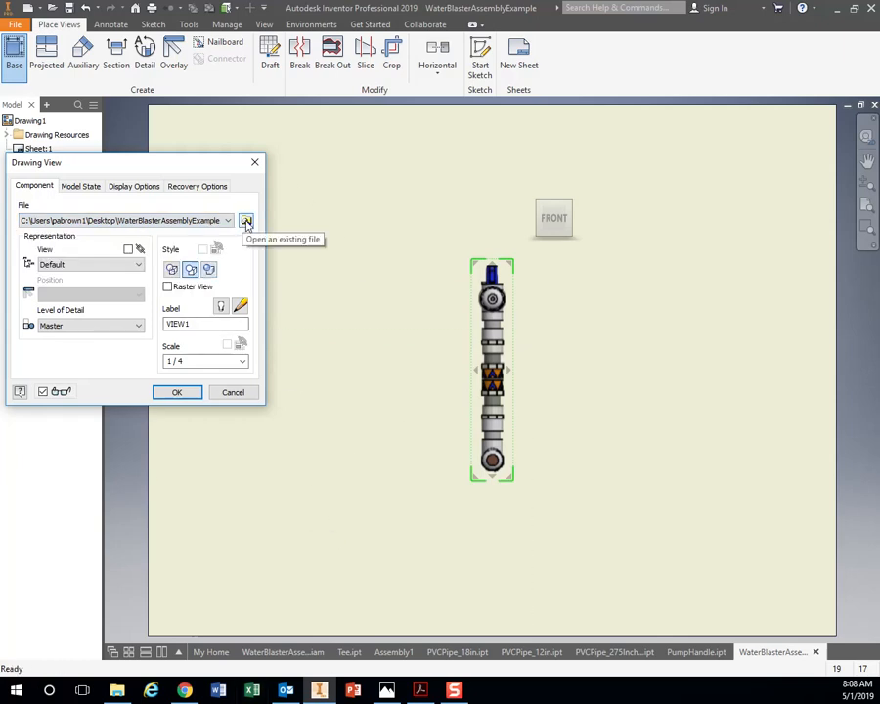
left_click(247, 220)
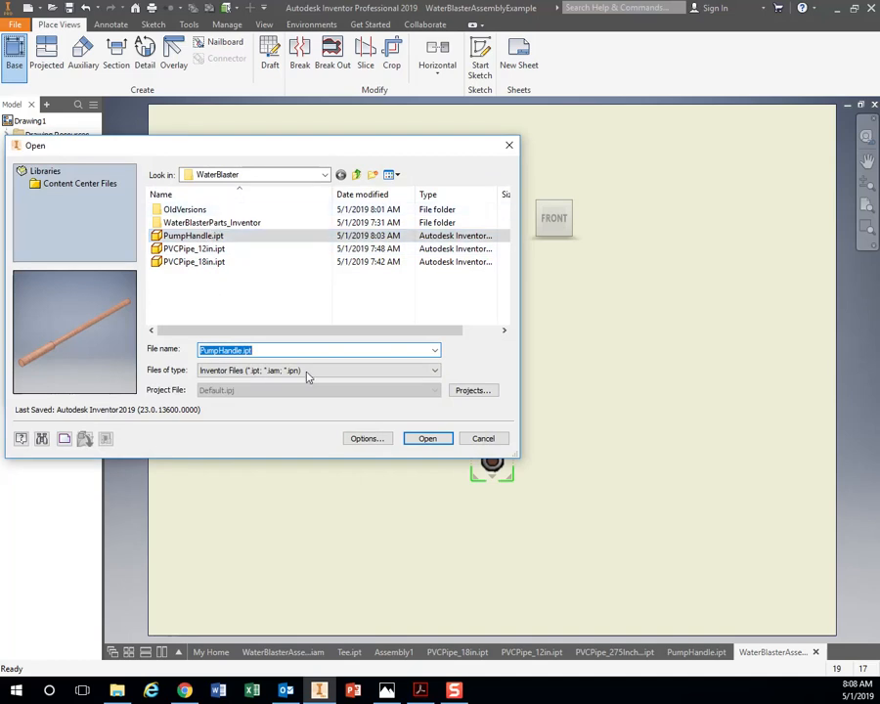
left_click(427, 438)
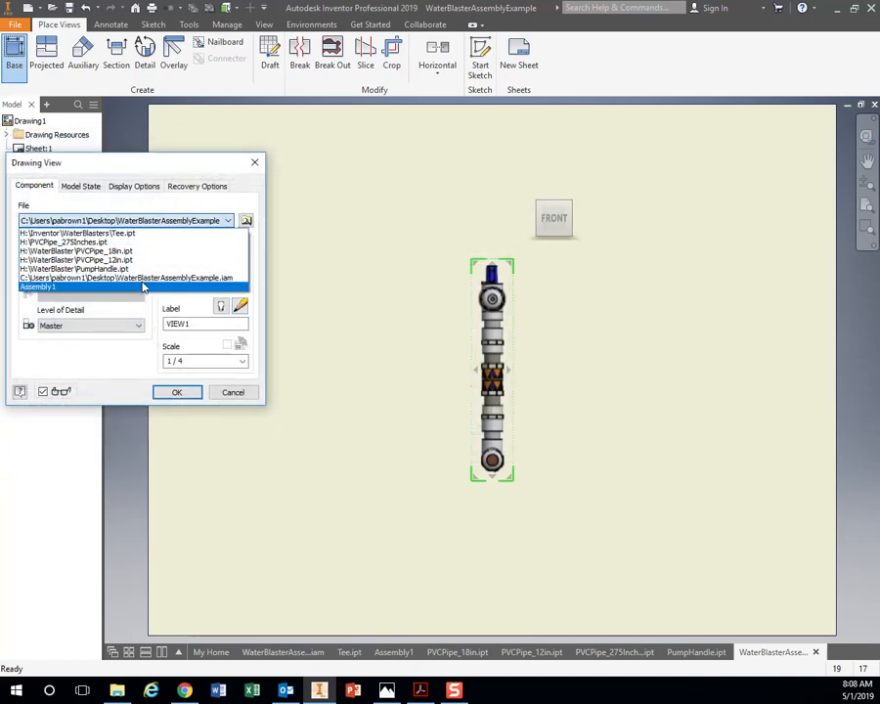
left_click(77, 277)
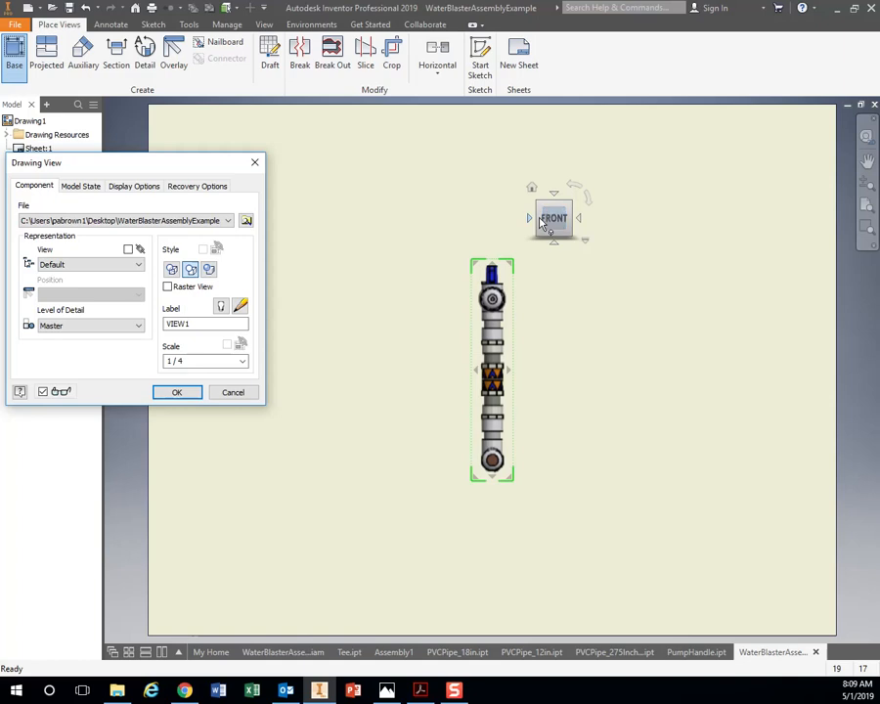
mouse_move(536, 222)
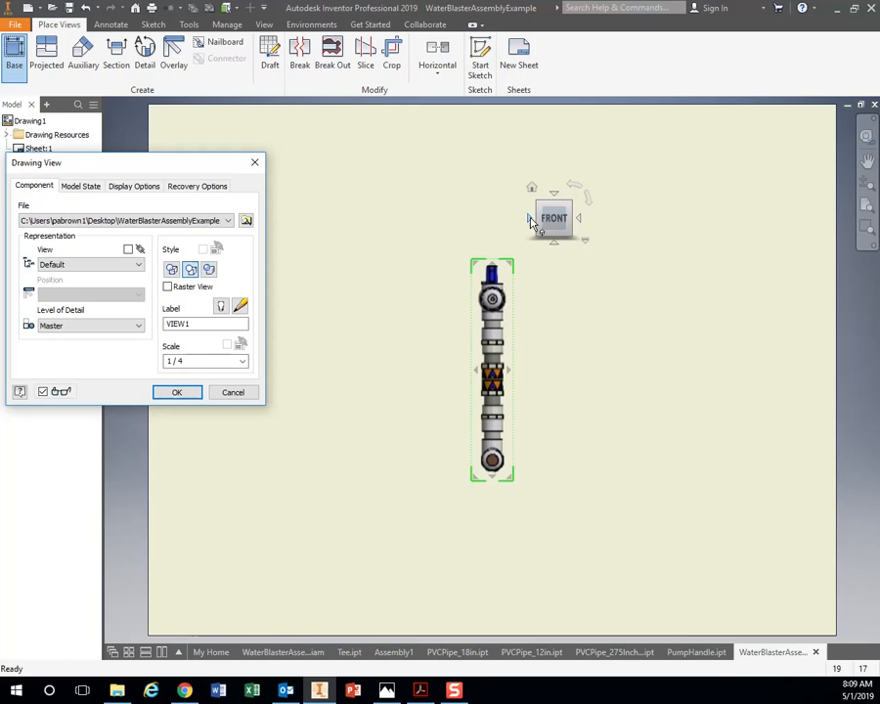
Rotate the base view preview from Front to Right with the ViewCube arrows.
left_click(530, 218)
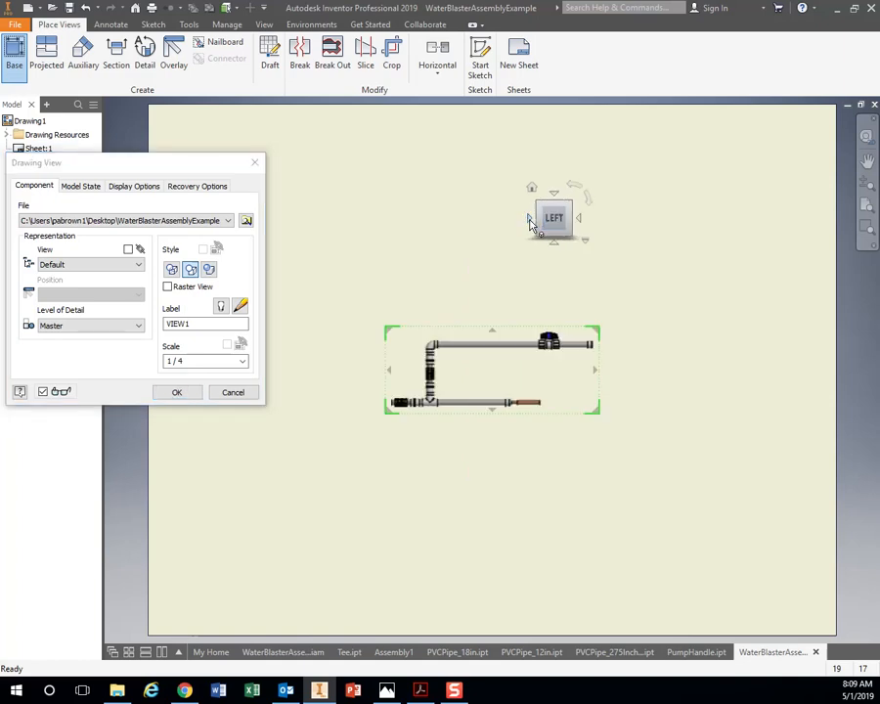
left_click(579, 218)
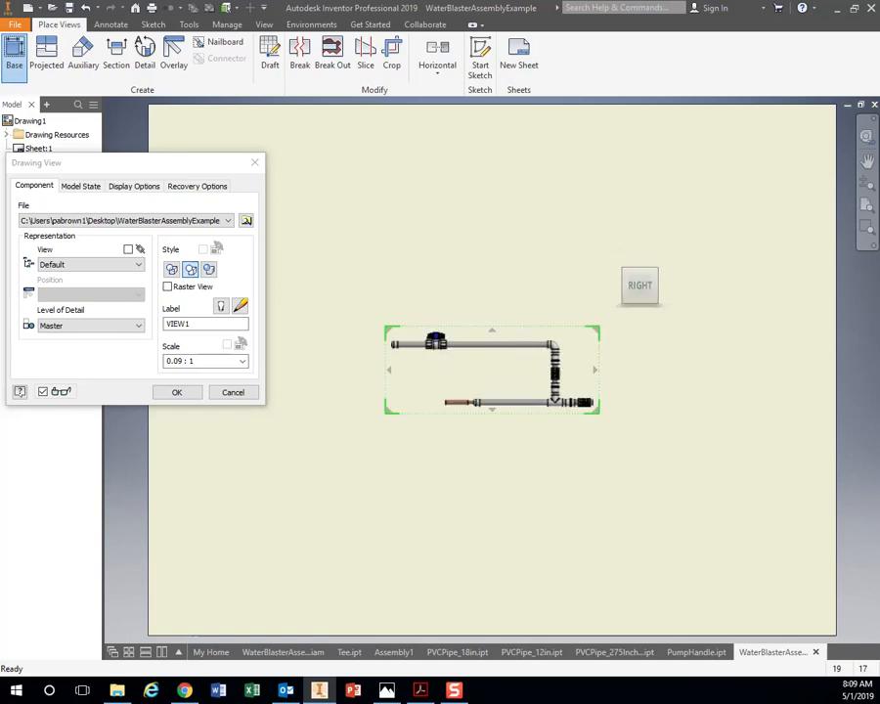
left_click(419, 692)
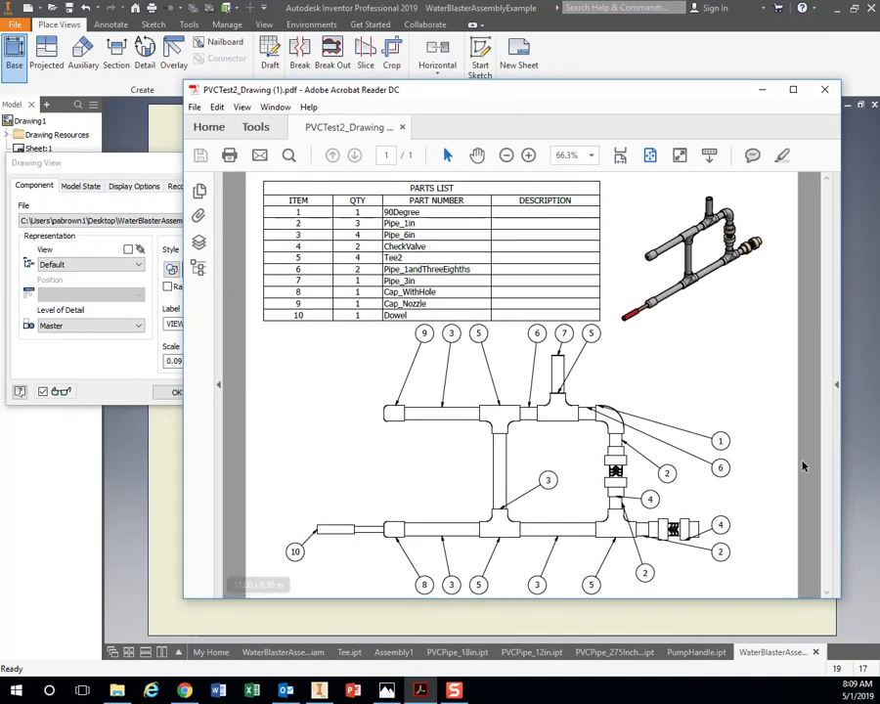
mouse_move(570, 547)
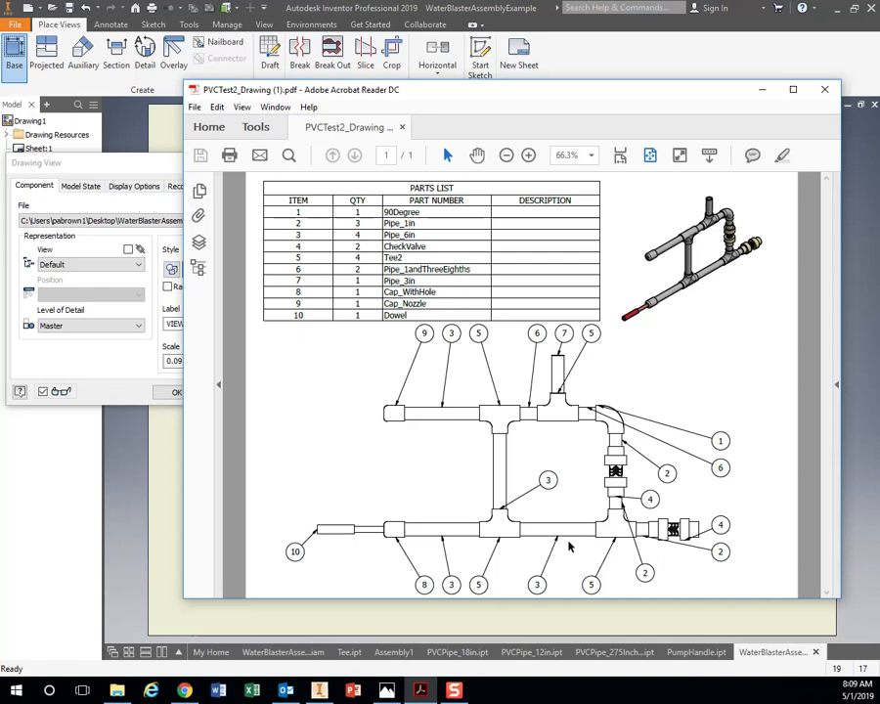
mouse_move(412, 466)
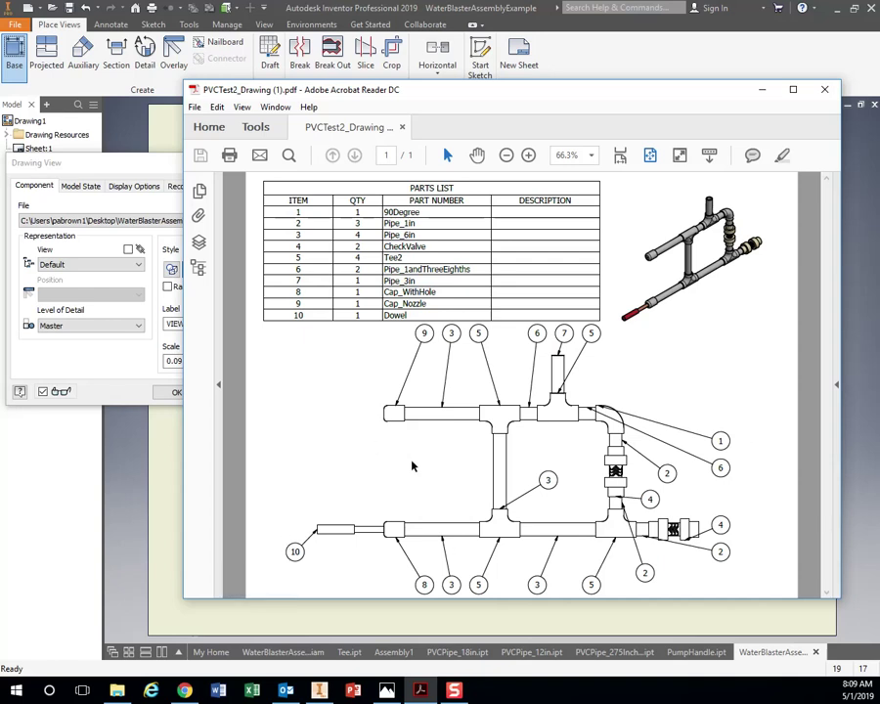
mouse_move(761, 427)
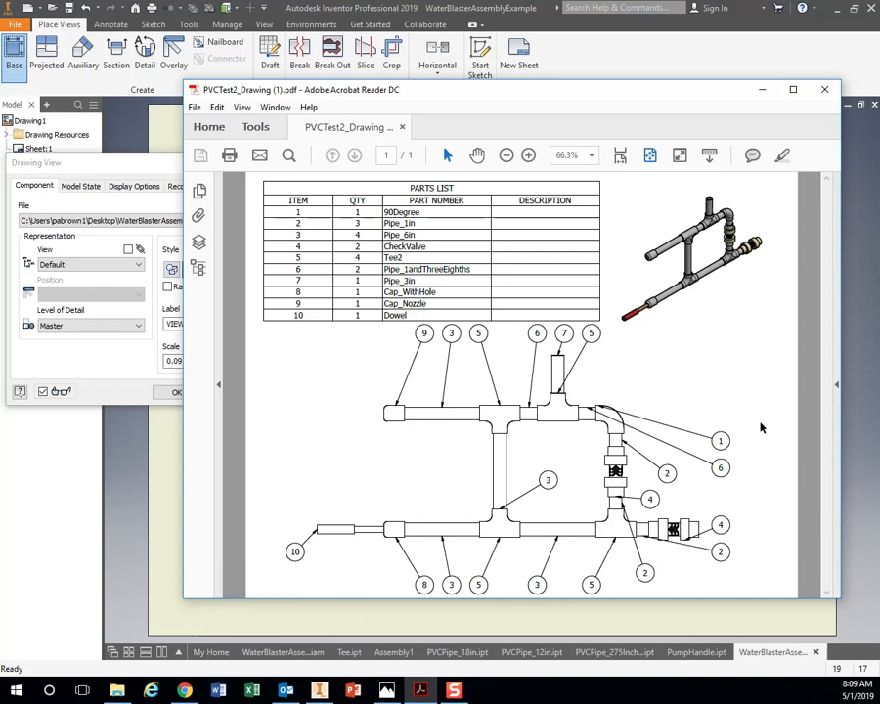
Switch back from the reference PDF to the Inventor view setup.
left_click(824, 89)
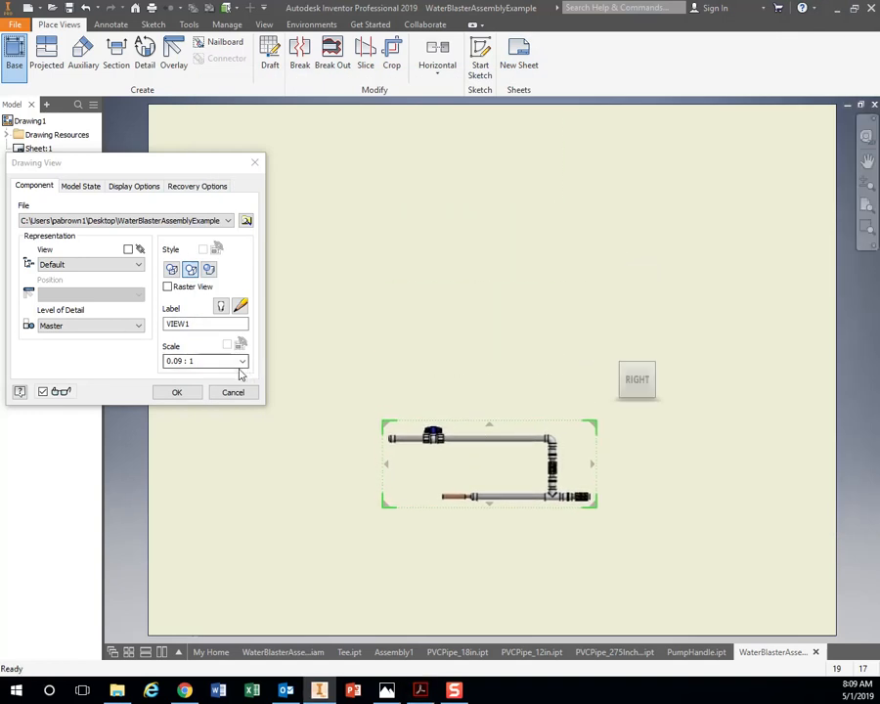
Set the right-side base view scale to .25:1.
left_click(241, 362)
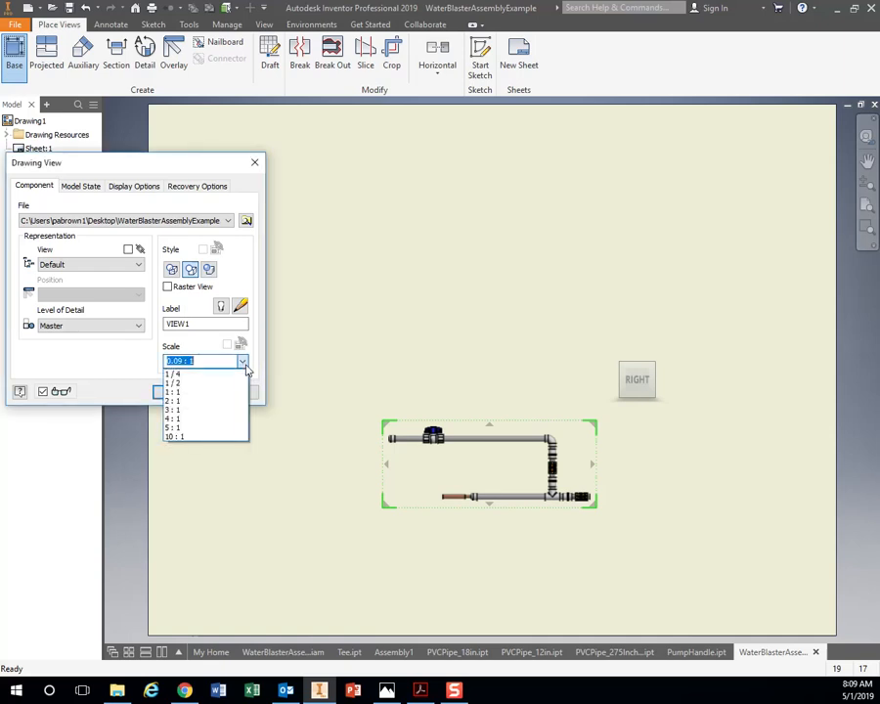
mouse_move(190, 391)
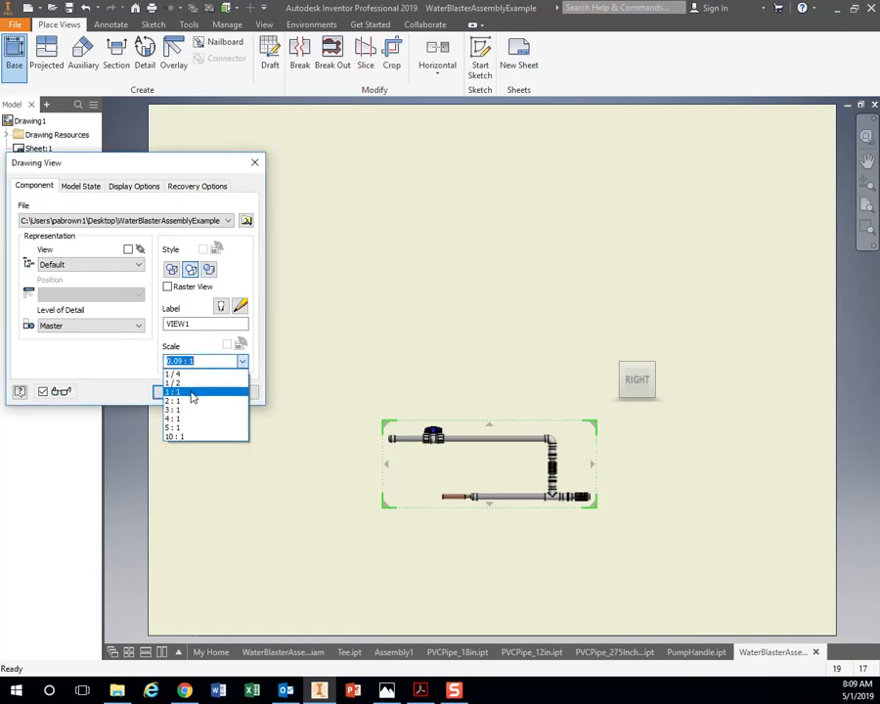
left_click(174, 392)
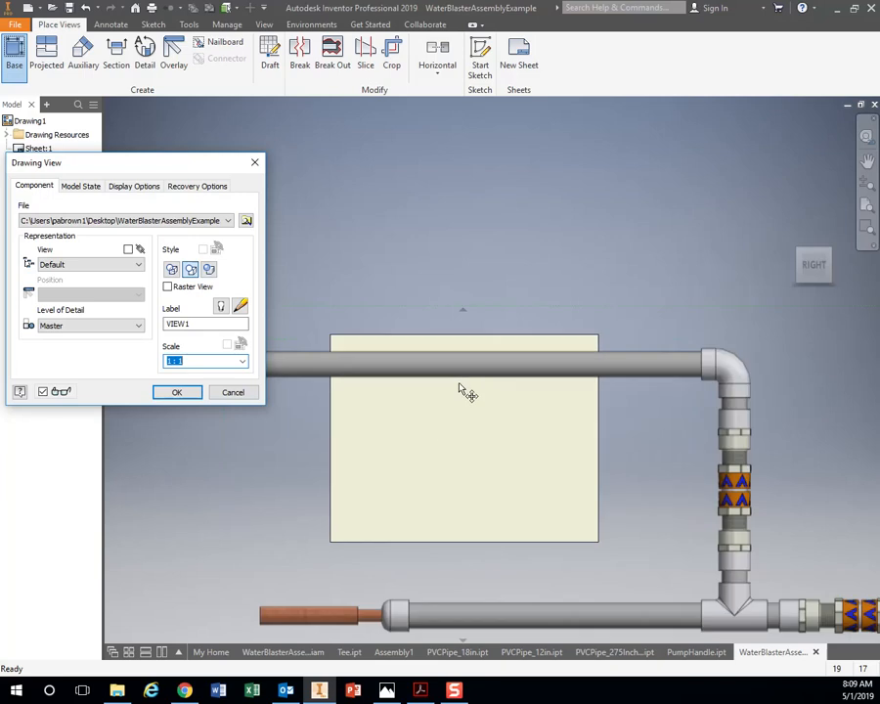
mouse_move(624, 383)
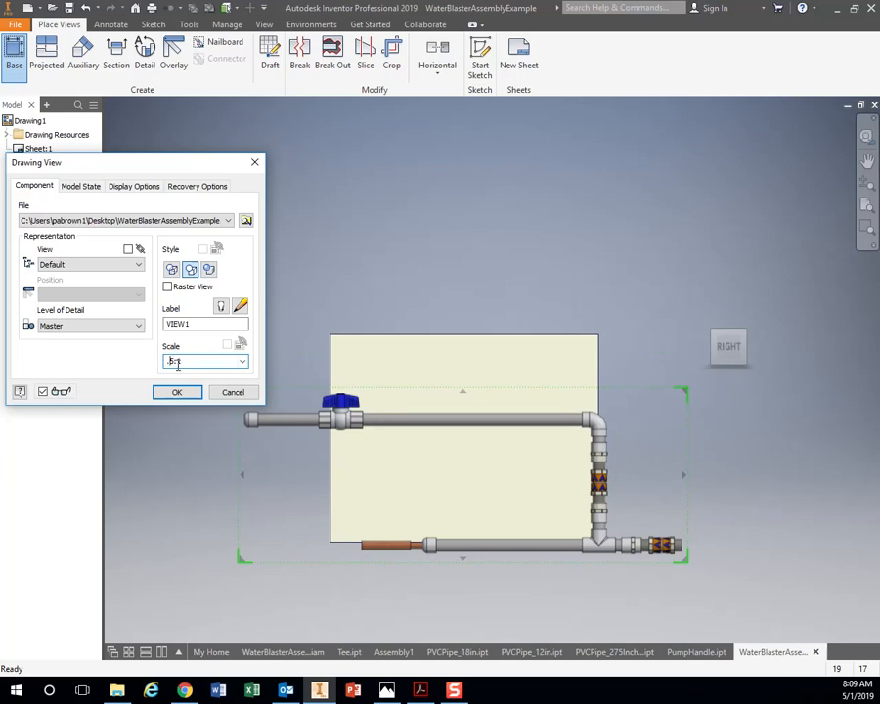
type(".25:1")
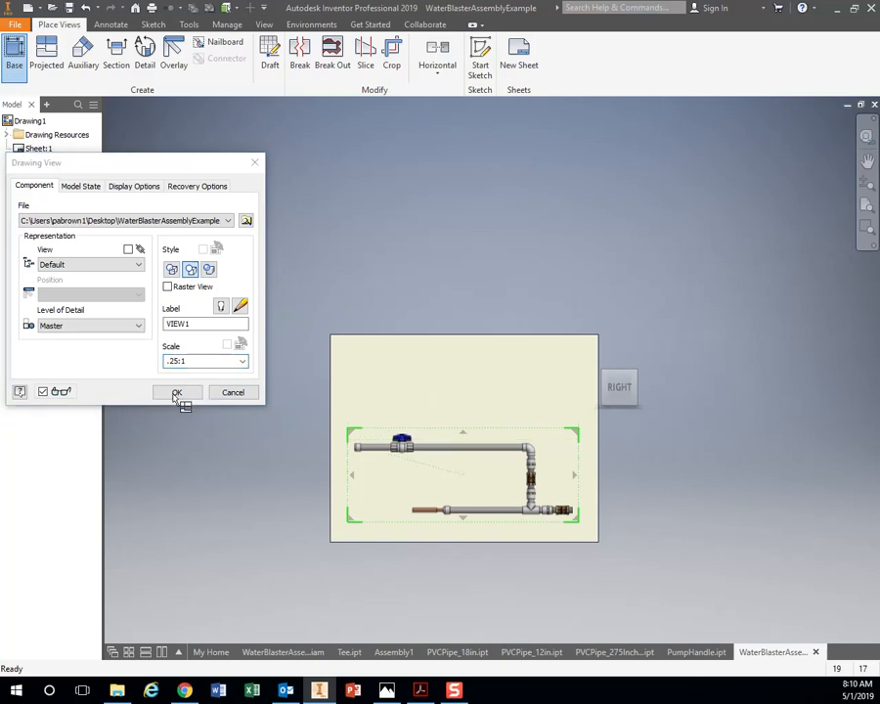
Place the right-side base view and delete the stray VIEW2.
left_click(177, 392)
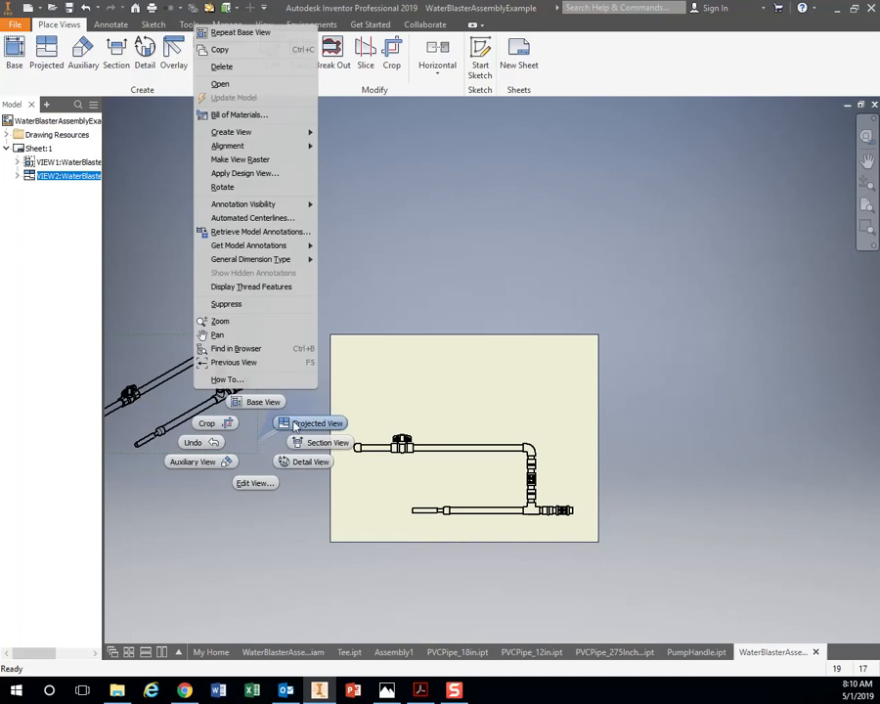
left_click(222, 66)
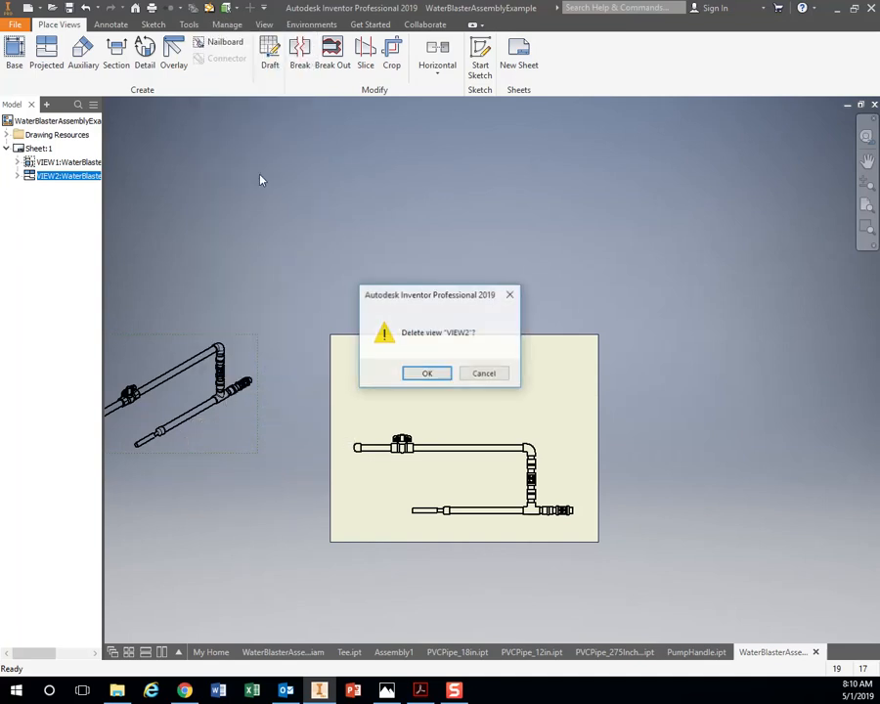
left_click(426, 372)
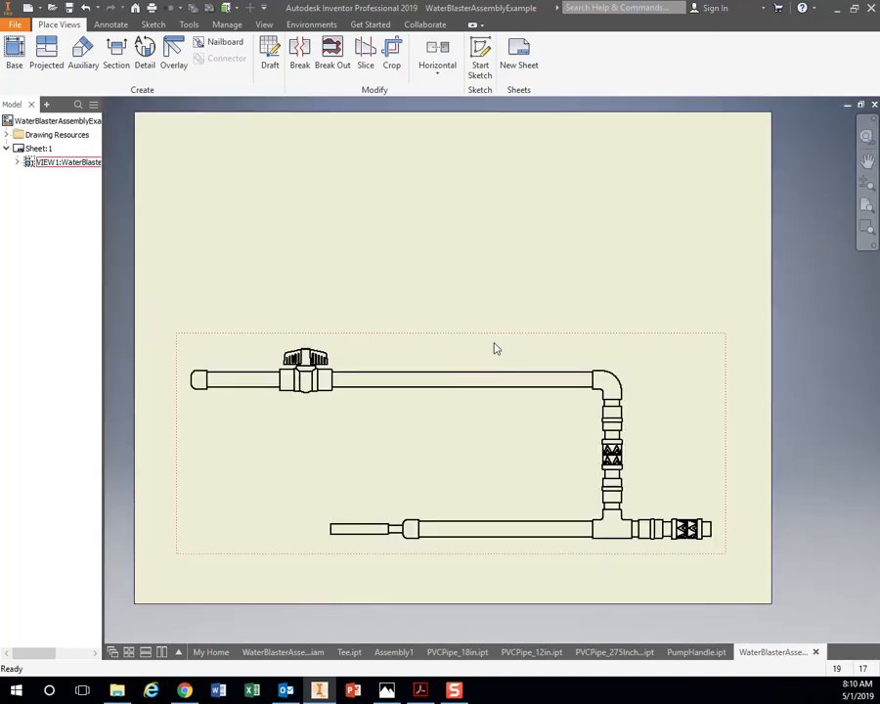
mouse_move(500, 347)
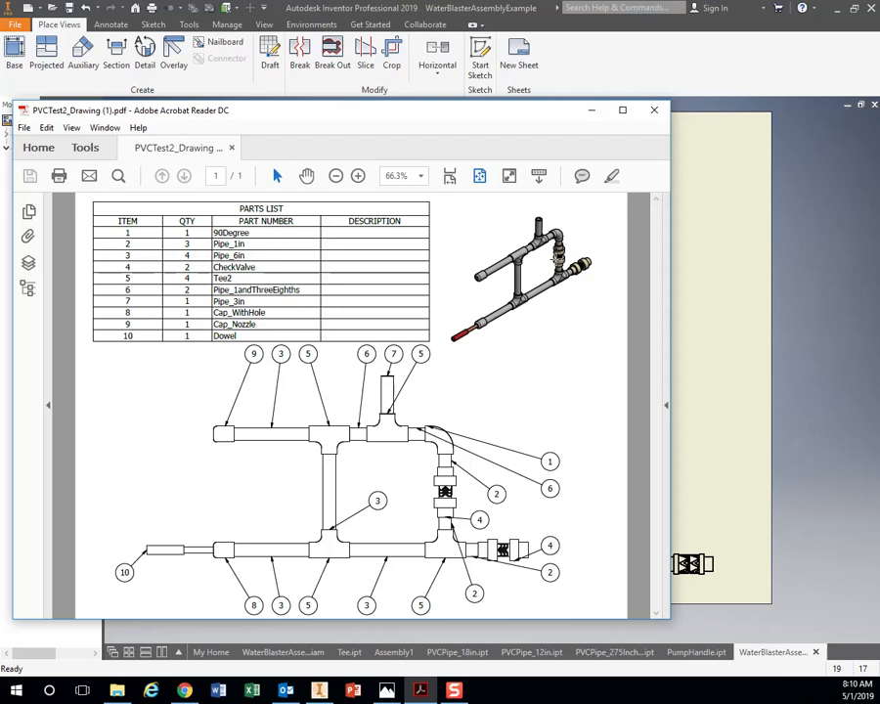
mouse_move(325, 130)
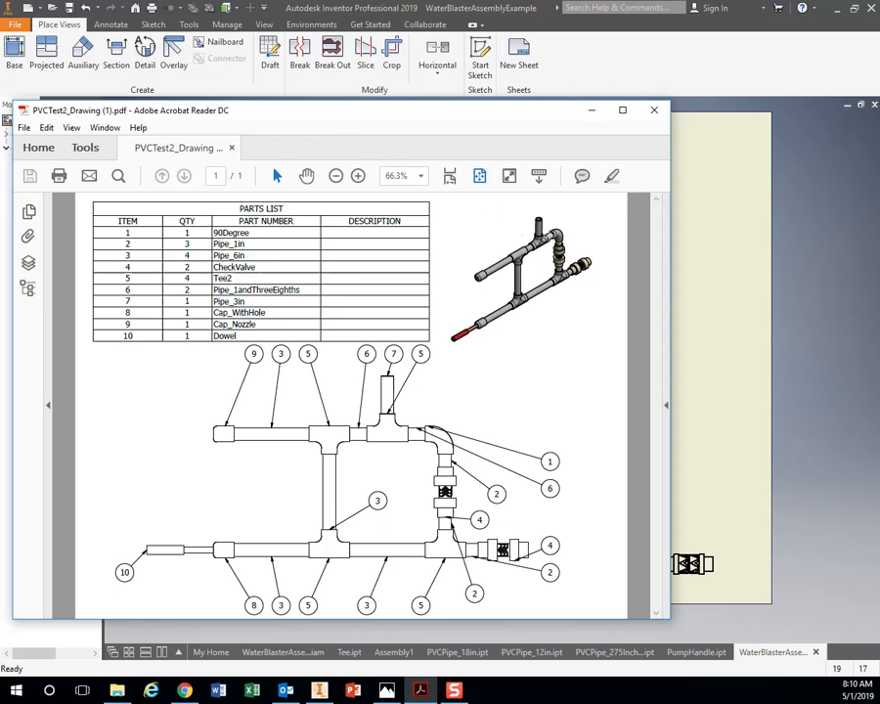
mouse_move(357, 120)
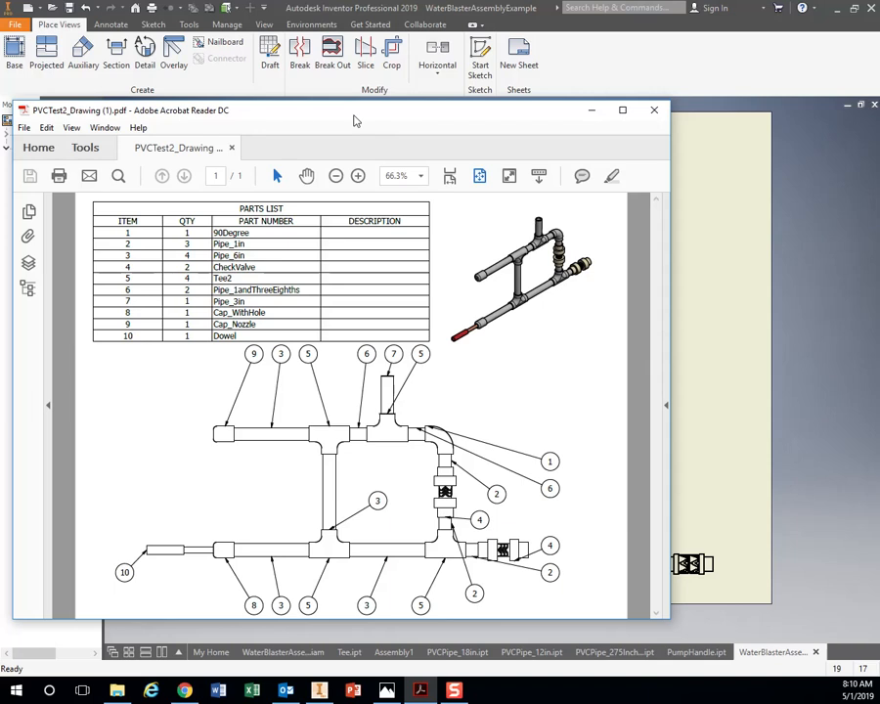
Place a shaded isometric base view, VIEW3, at the sheet's upper right.
left_click(655, 110)
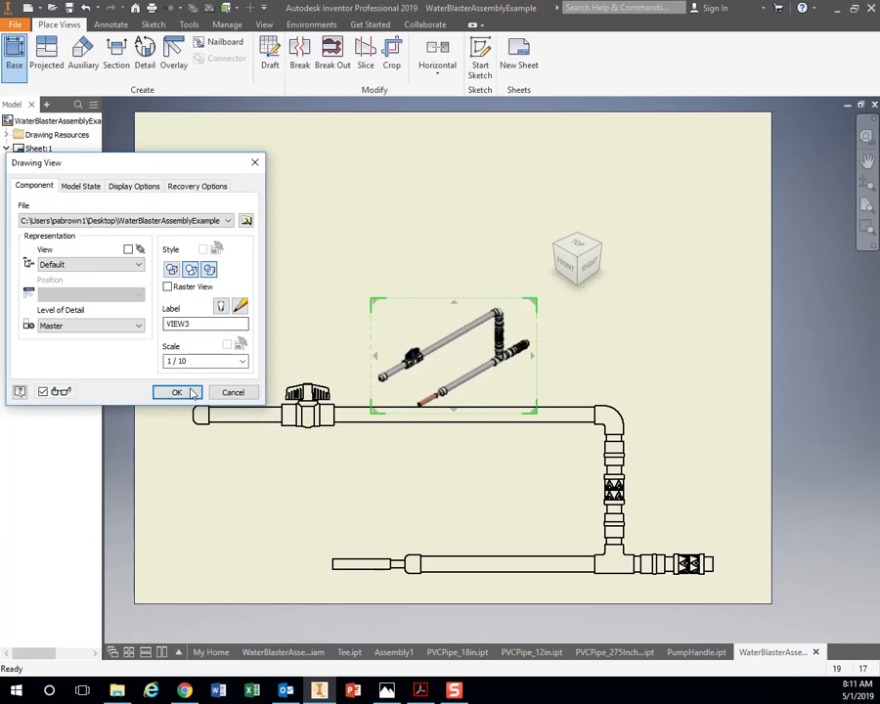
left_click(176, 392)
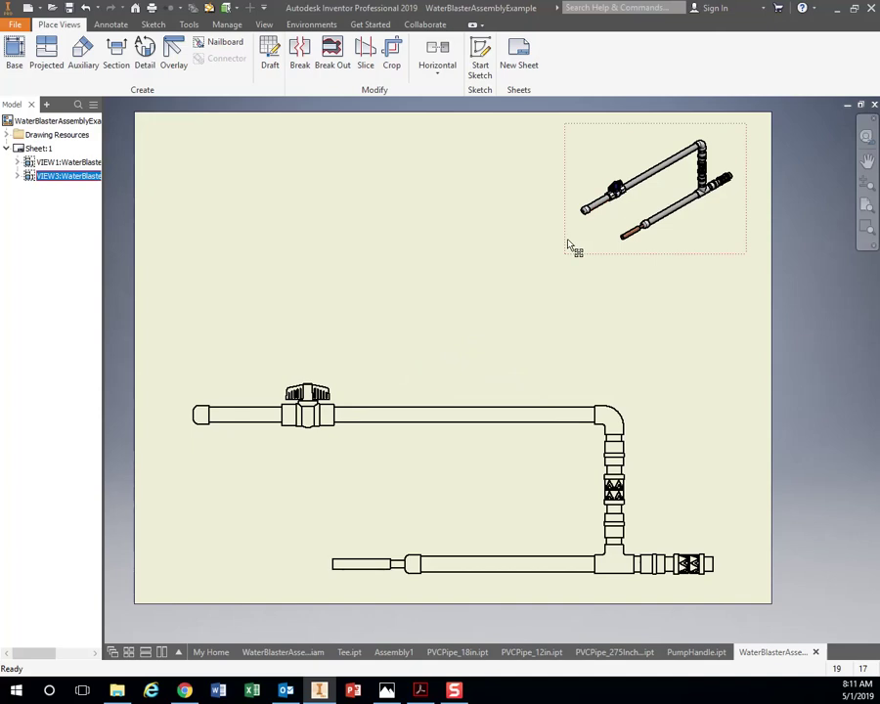
Rescale the isometric VIEW3 from 1/10 to 1/8.
double_click(655, 186)
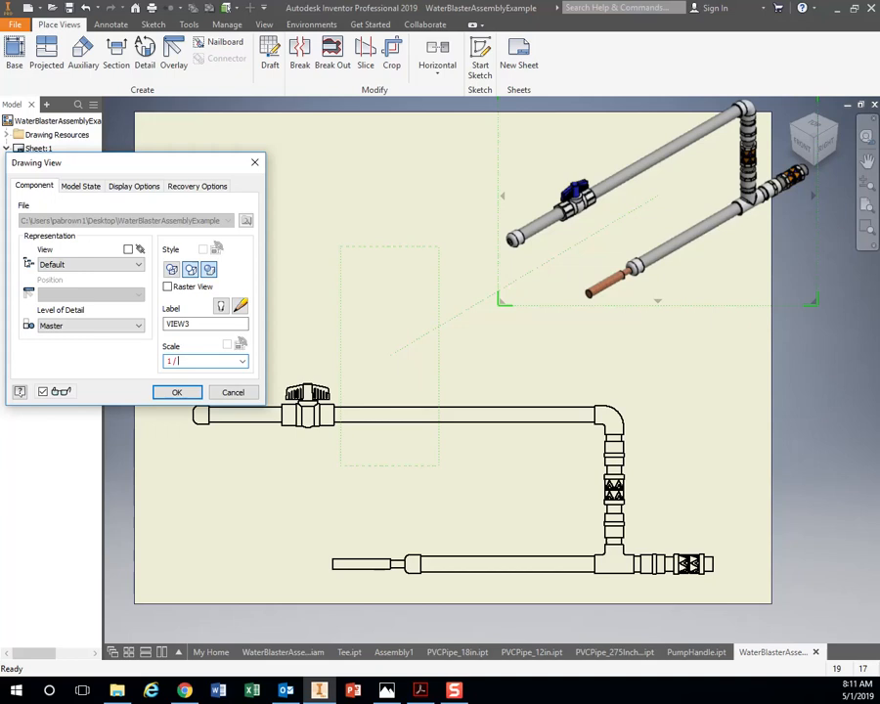
type("8")
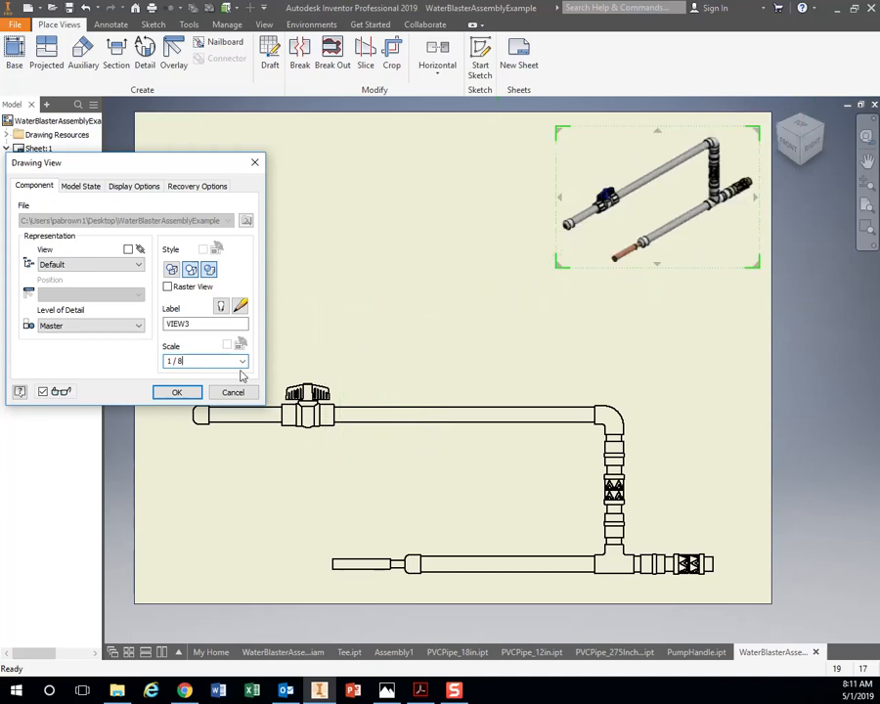
left_click(176, 393)
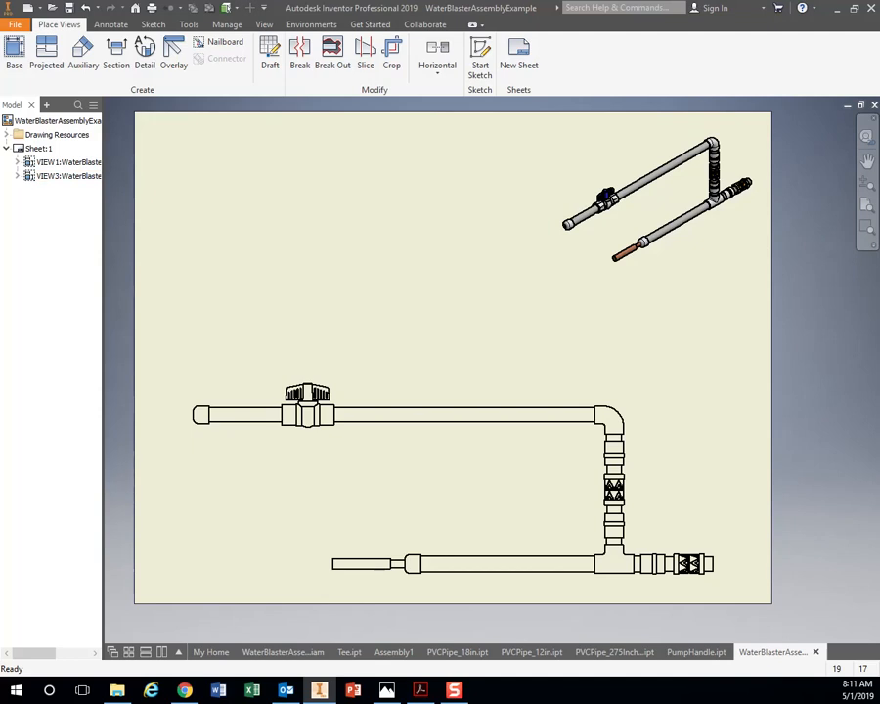
left_click(67, 161)
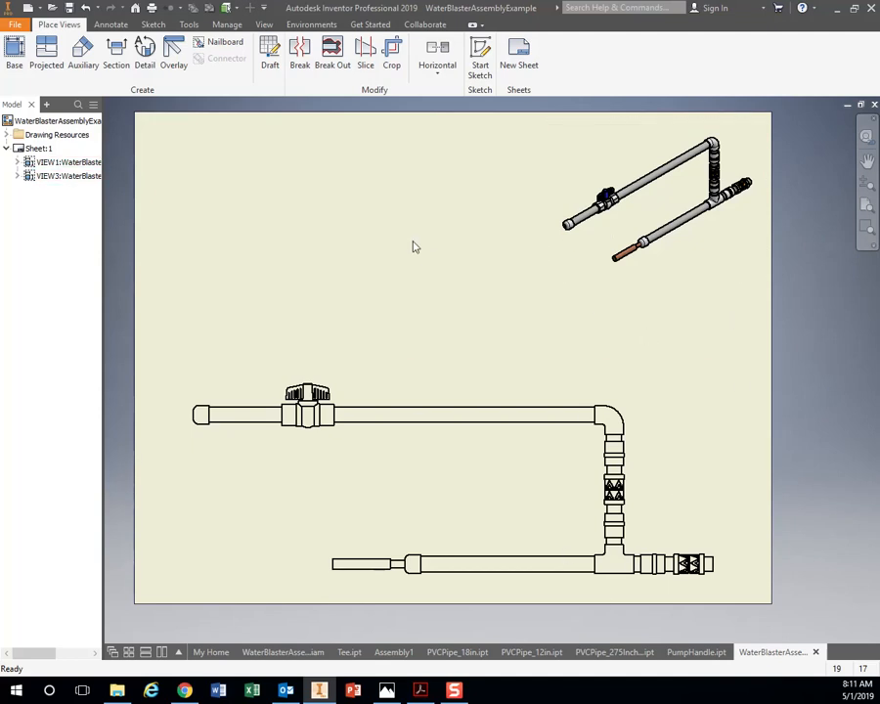
mouse_move(525, 135)
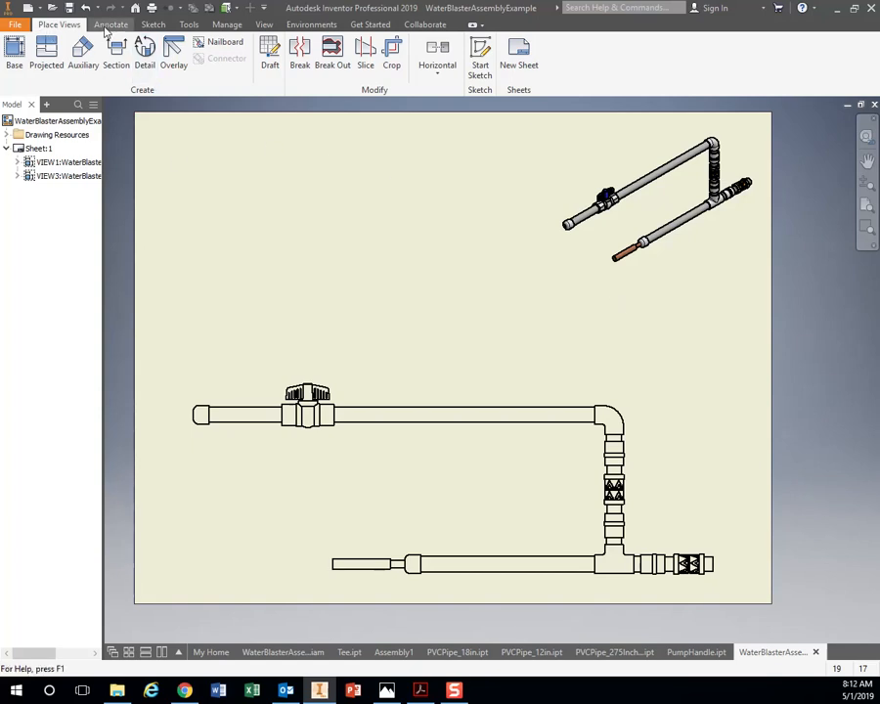
Create a parts list sourced from the side view and enable the assembly's BOM view.
left_click(111, 25)
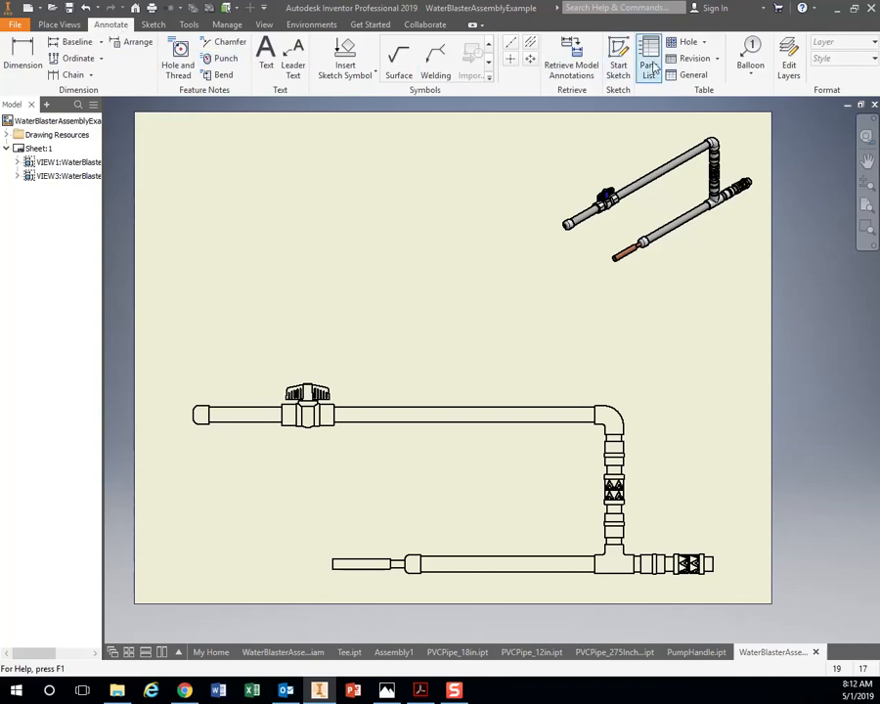
left_click(649, 56)
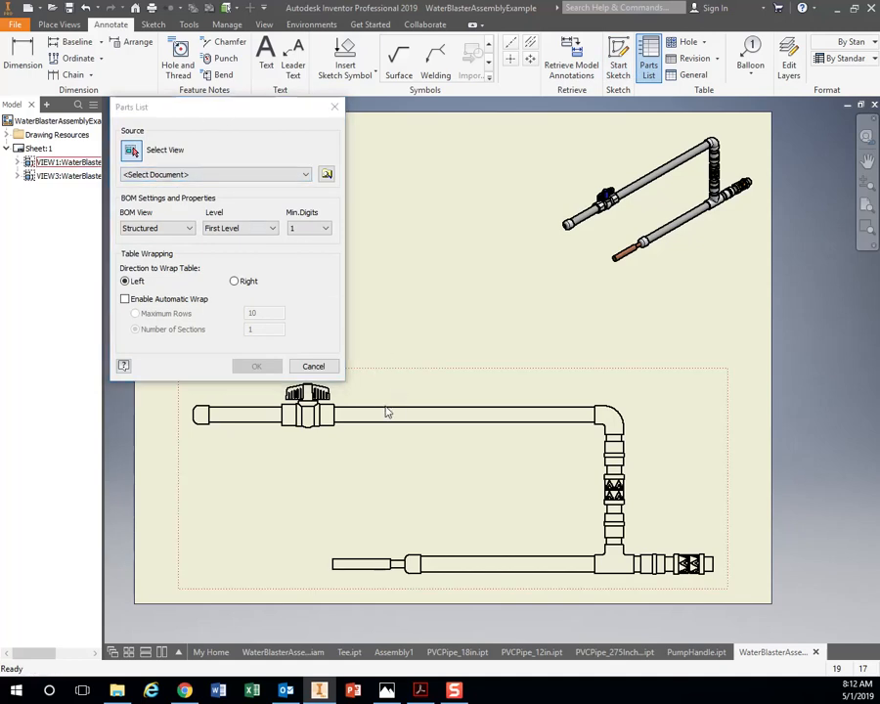
left_click(325, 174)
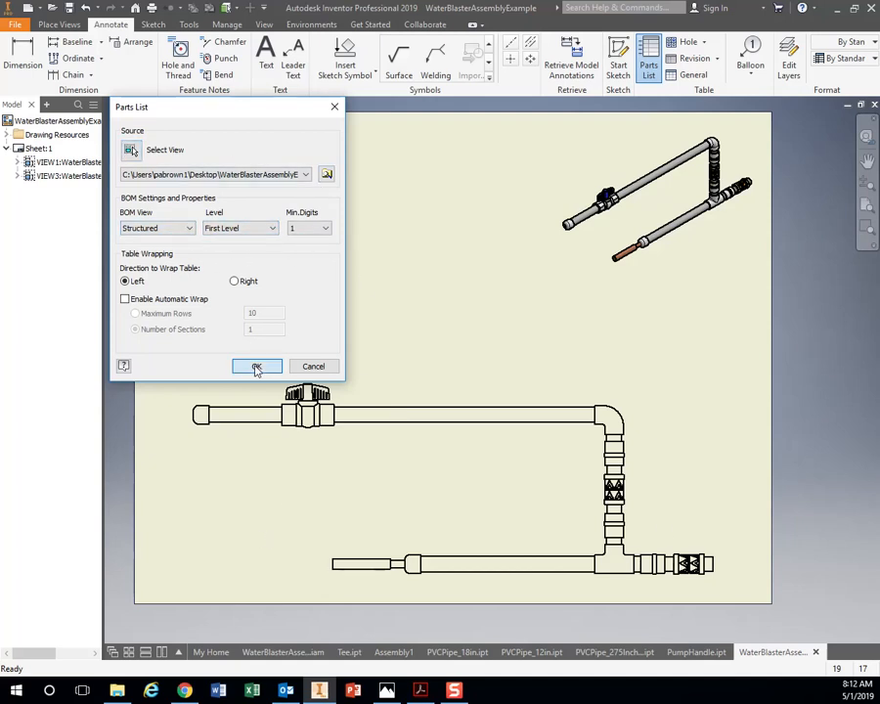
left_click(257, 366)
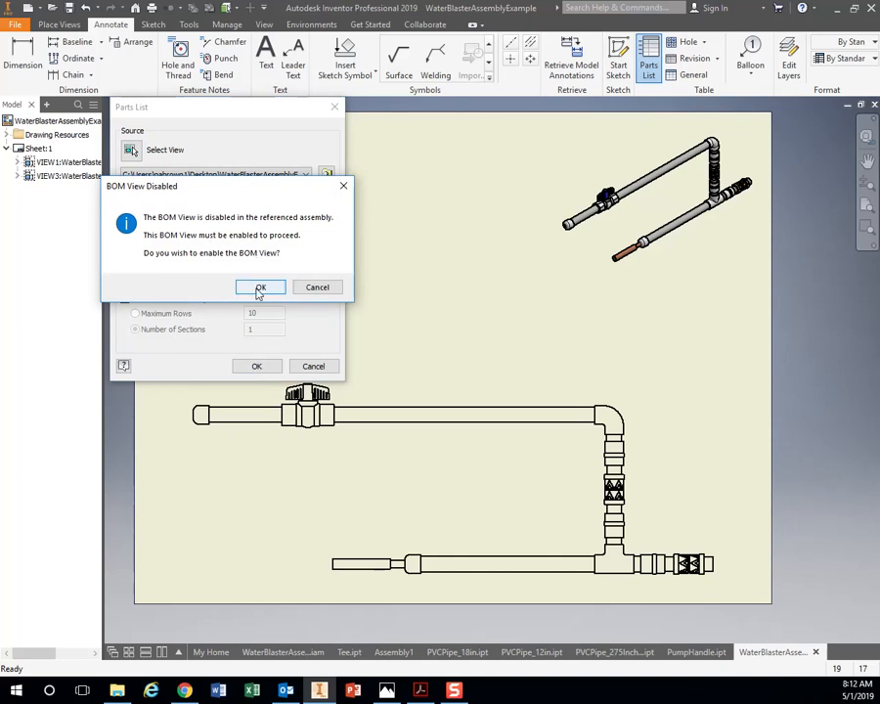
left_click(260, 286)
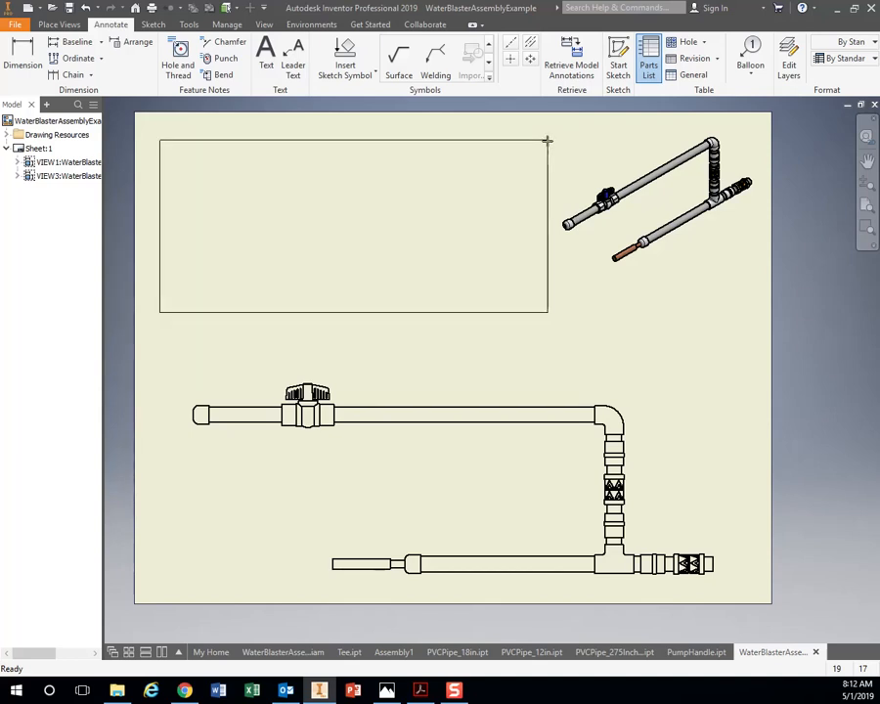
Place the 11-item parts list at the sheet's upper left and select it to check contents.
left_click(648, 59)
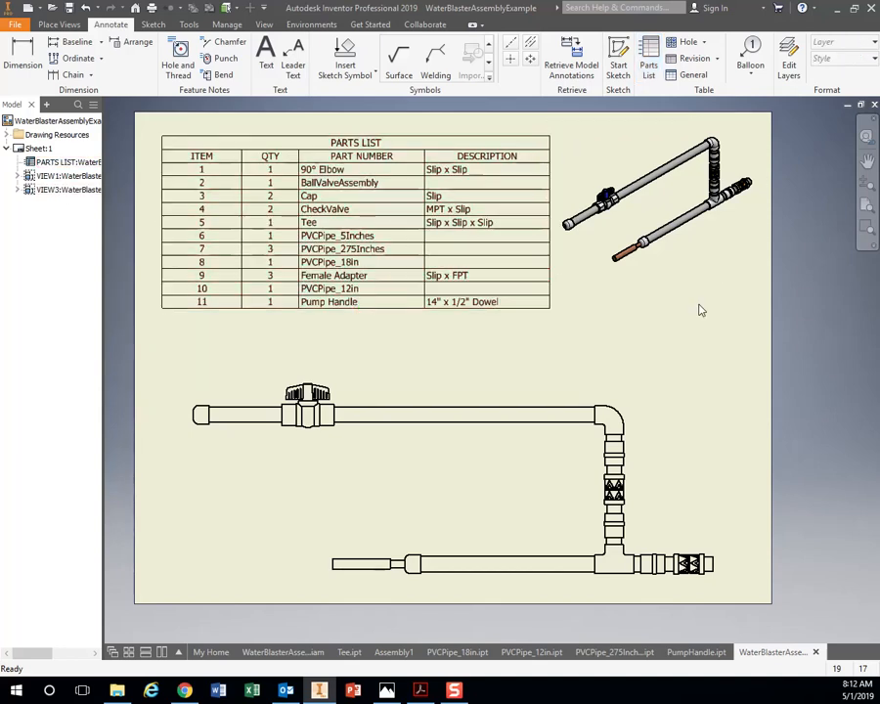
mouse_move(740, 358)
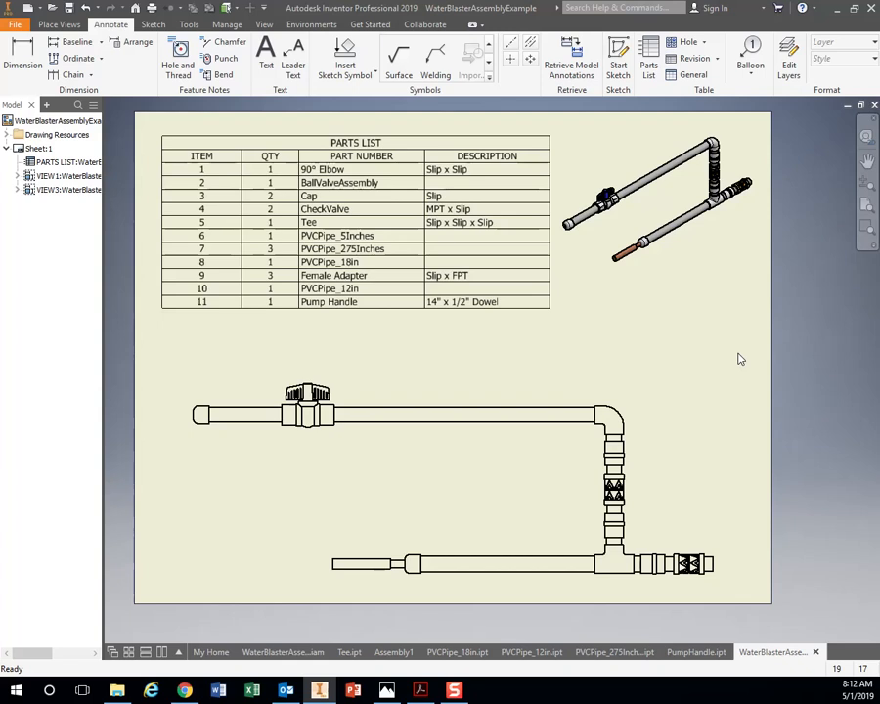
left_click(606, 413)
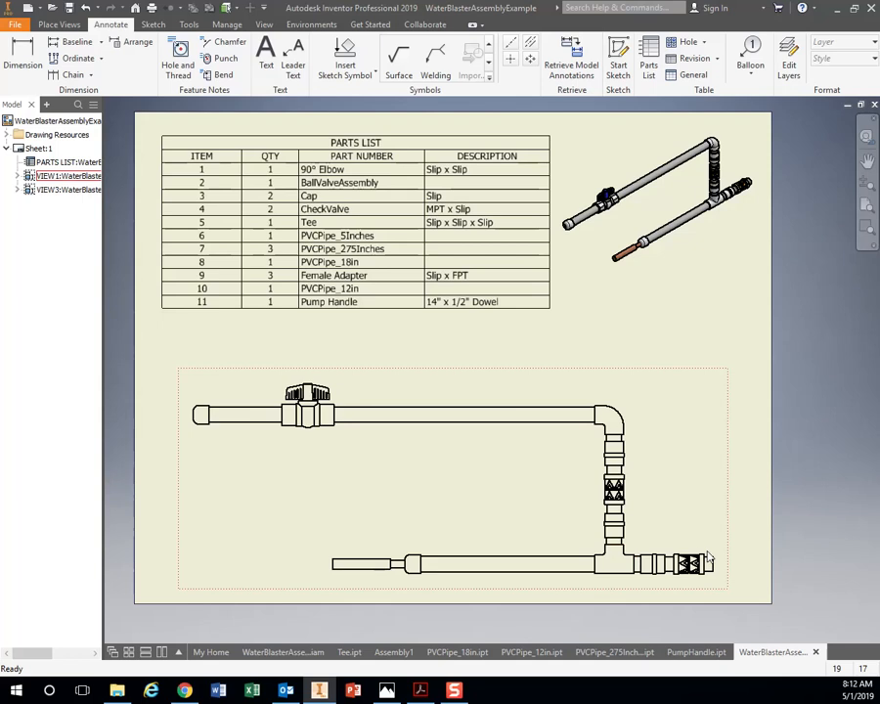
left_click(426, 350)
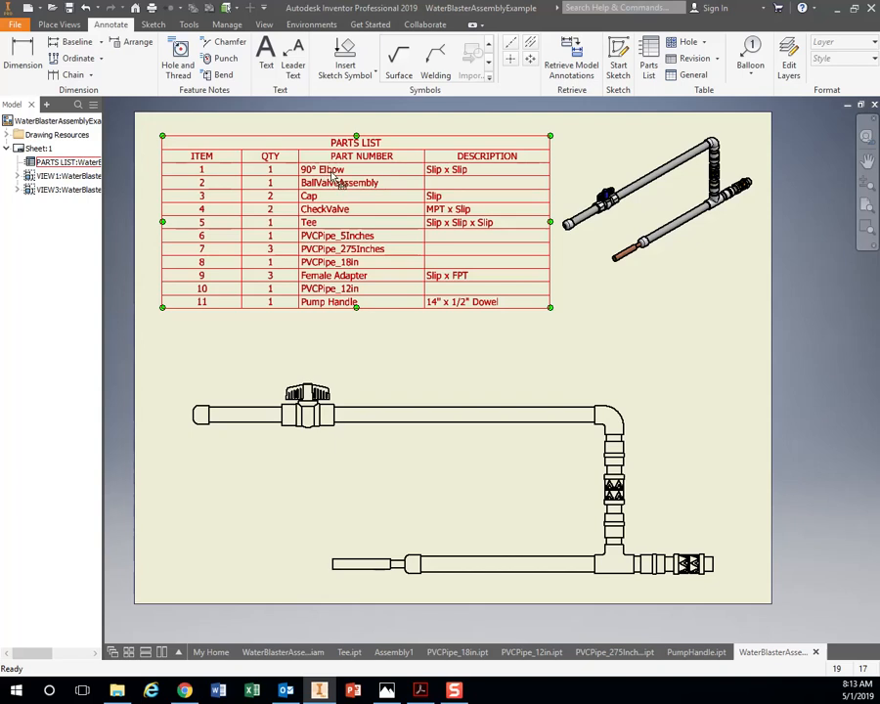
mouse_move(447, 180)
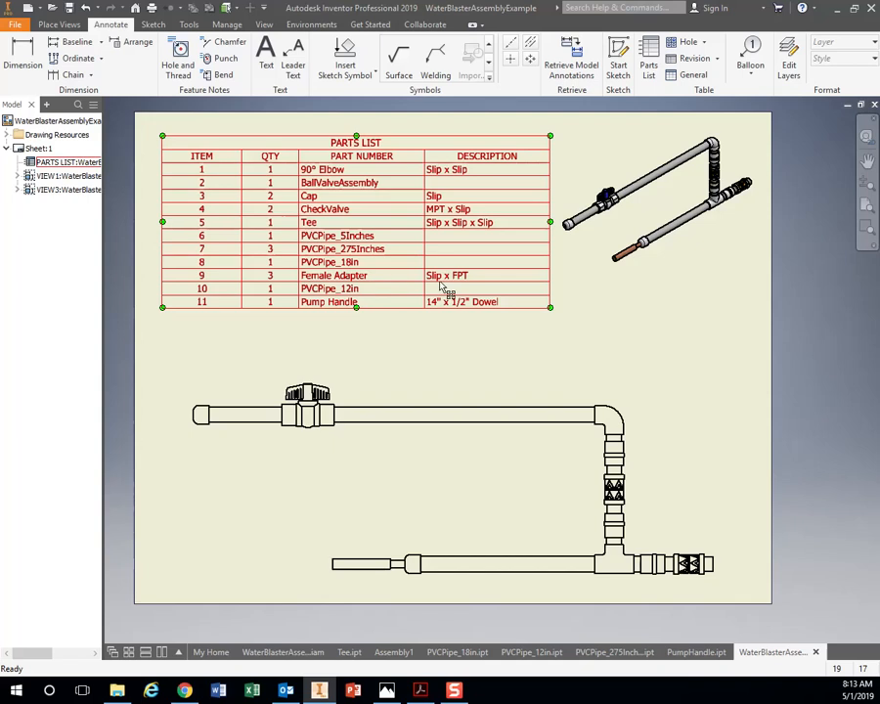
mouse_move(460, 281)
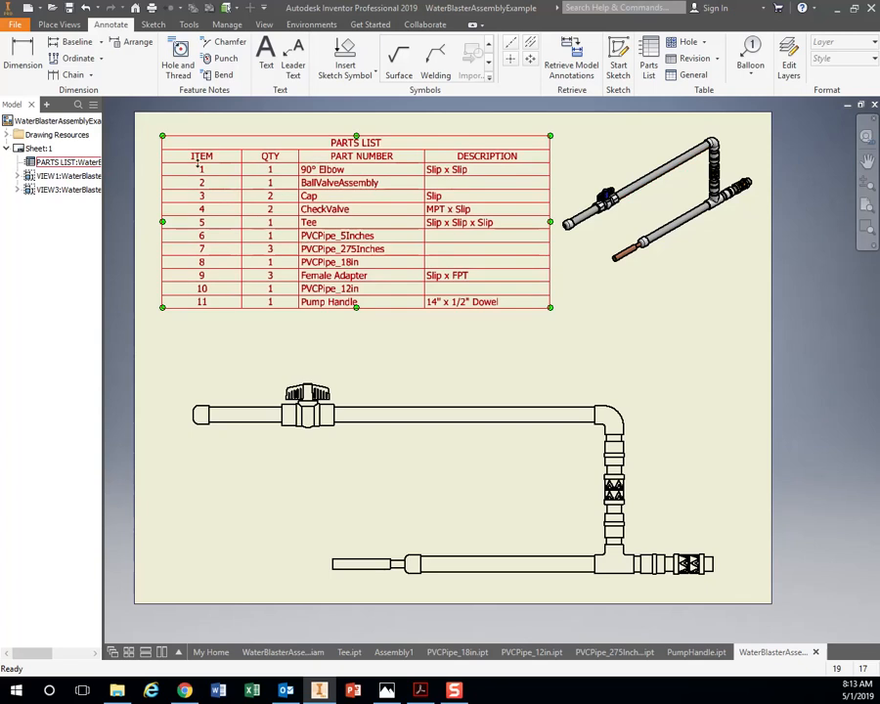
Attach balloon number 2 to the ball valve in the side view.
left_click(830, 189)
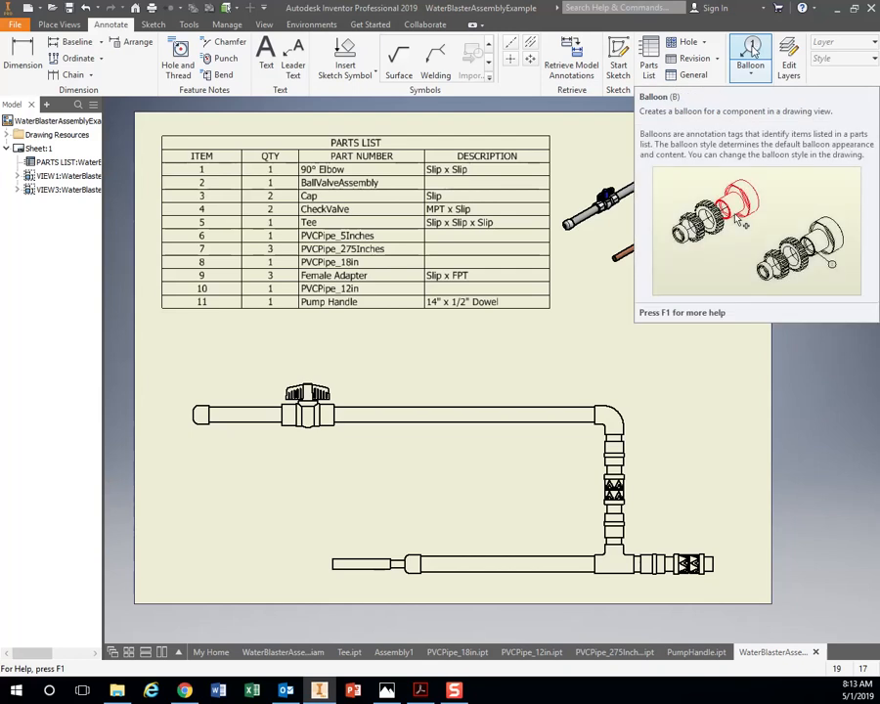
left_click(749, 57)
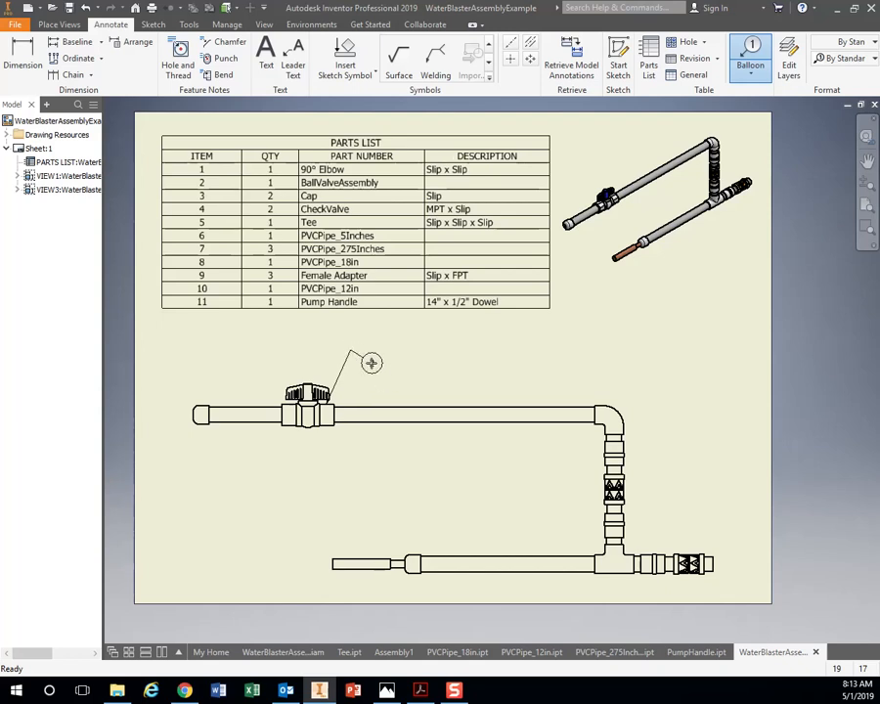
right_click(371, 363)
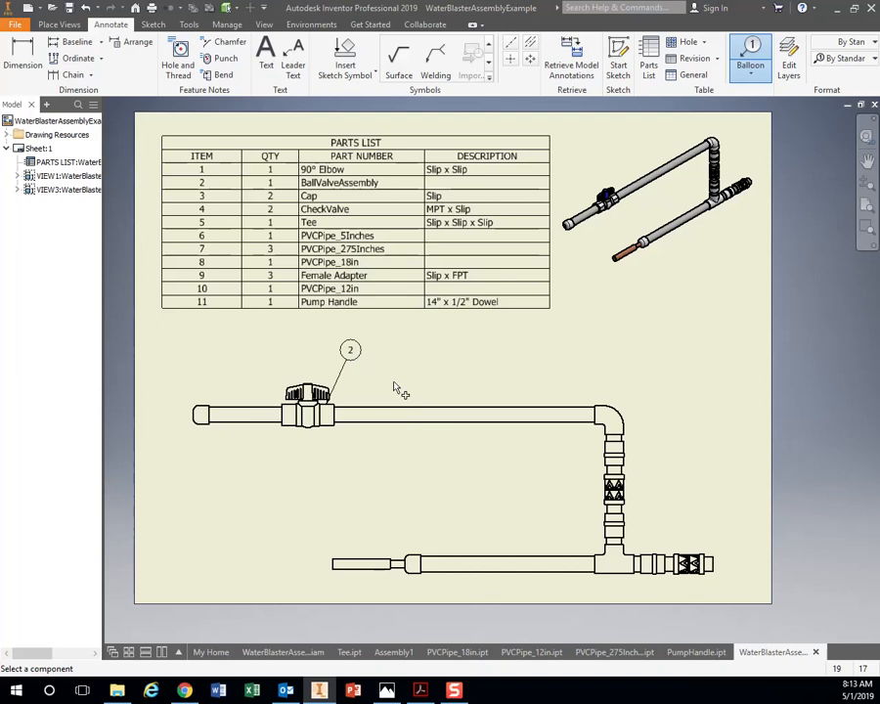
mouse_move(347, 388)
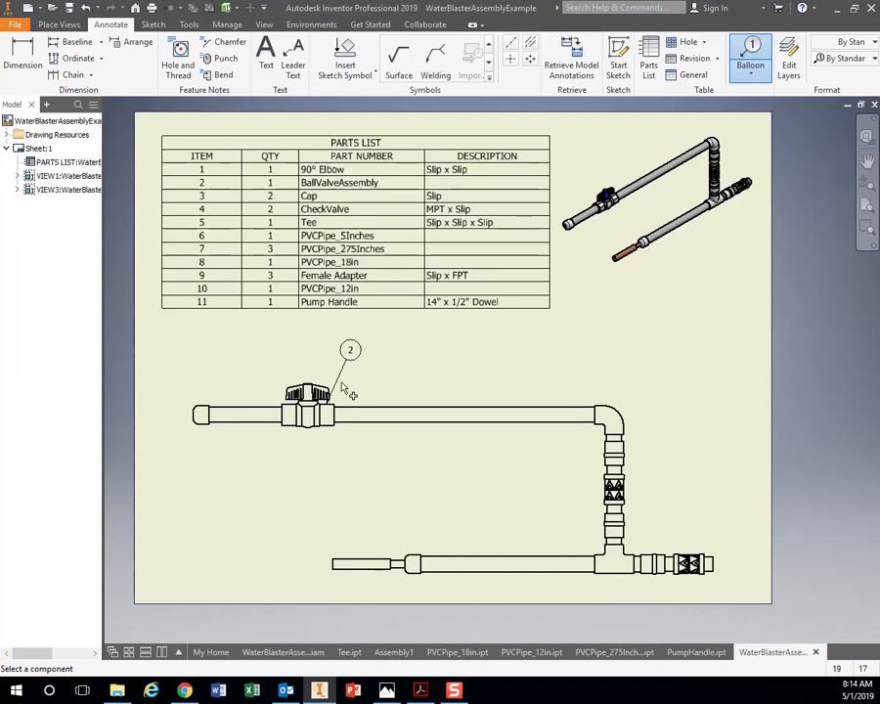